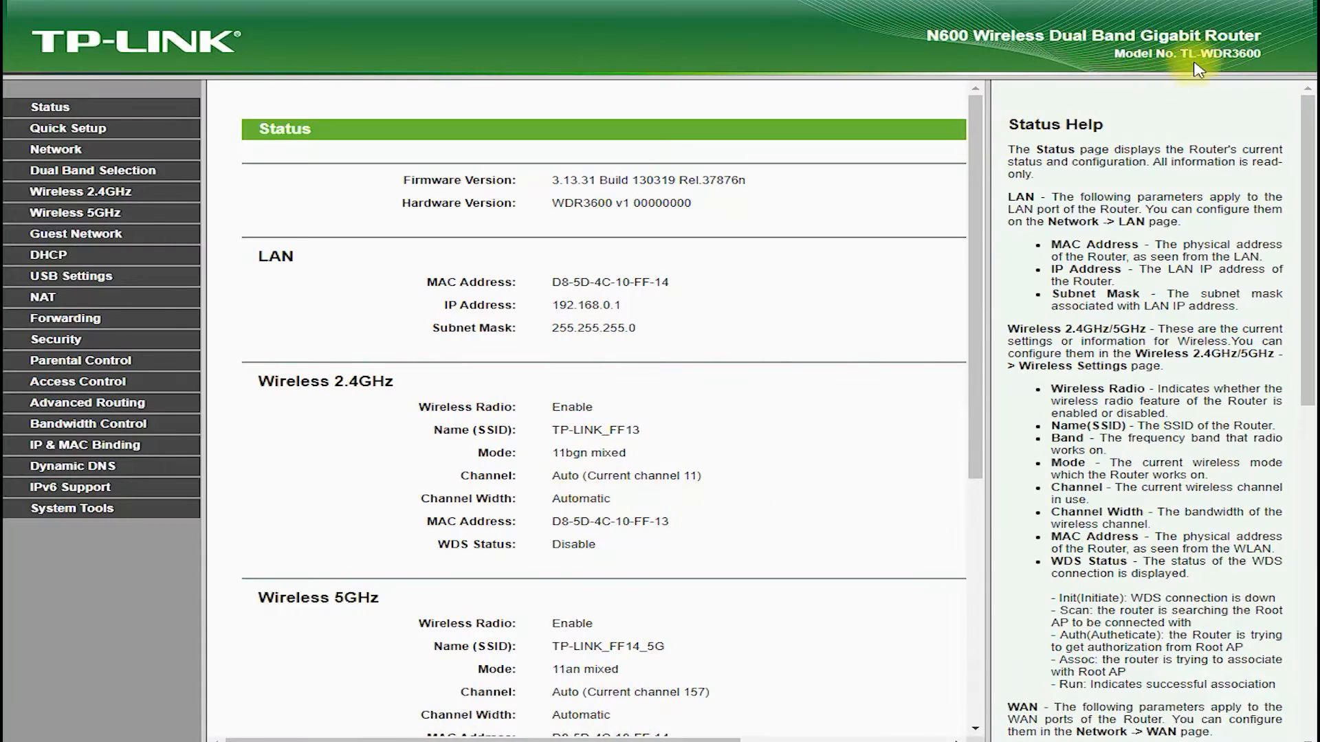
mouse_move(1270, 65)
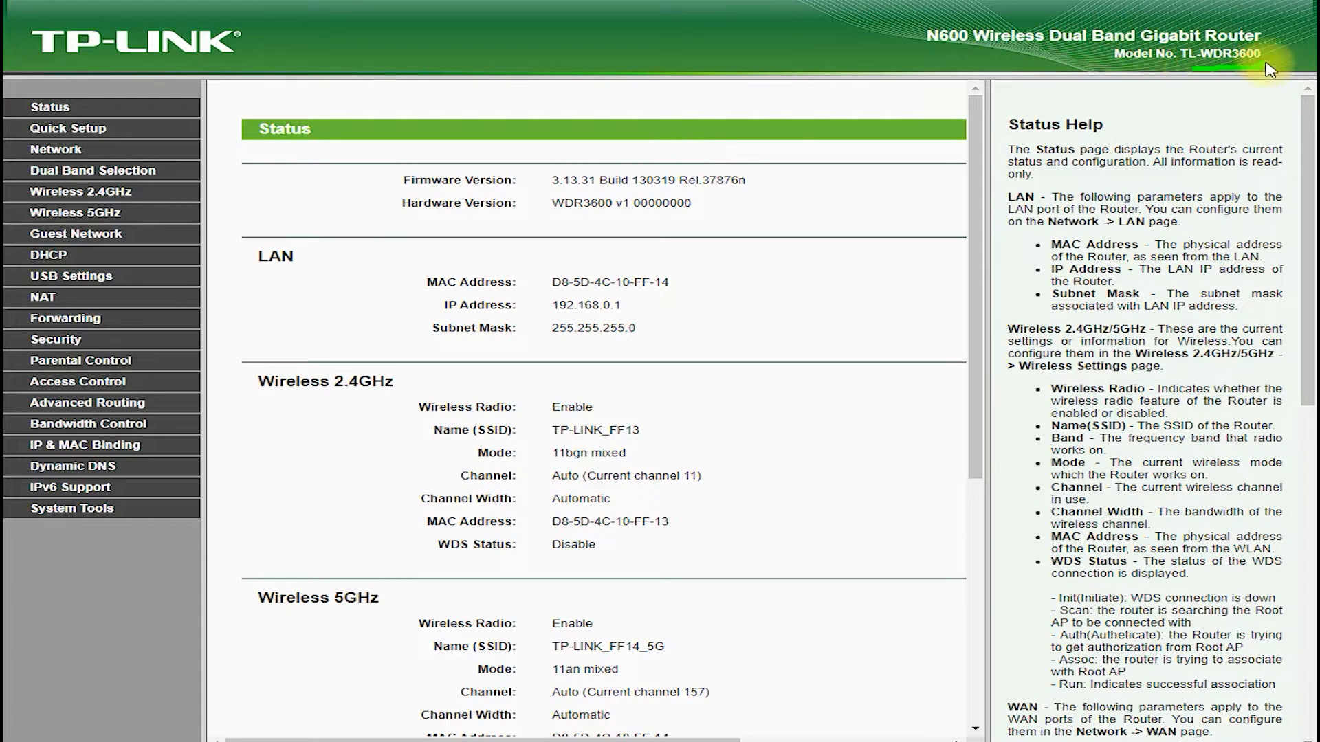
mouse_move(1088, 4)
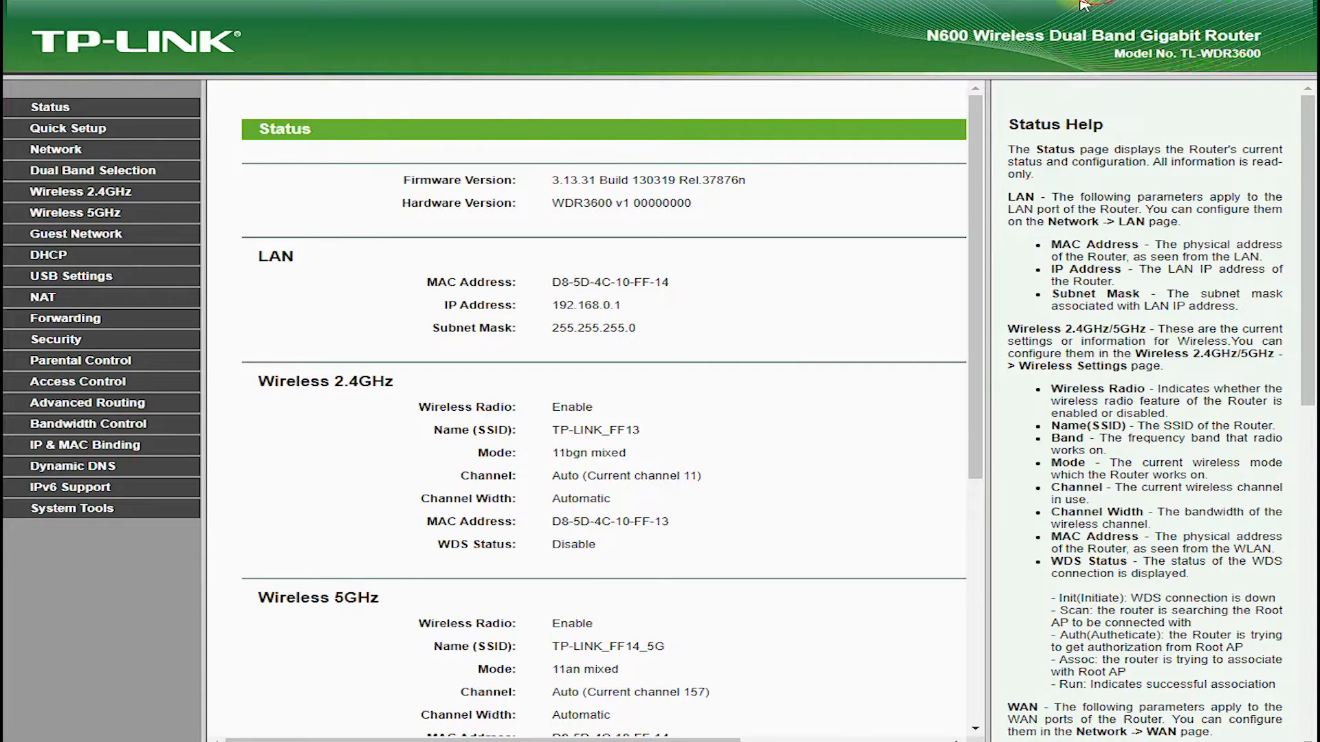
Scroll the admin page and advance Quick Setup to the WAN connection type step
scroll(down, 3)
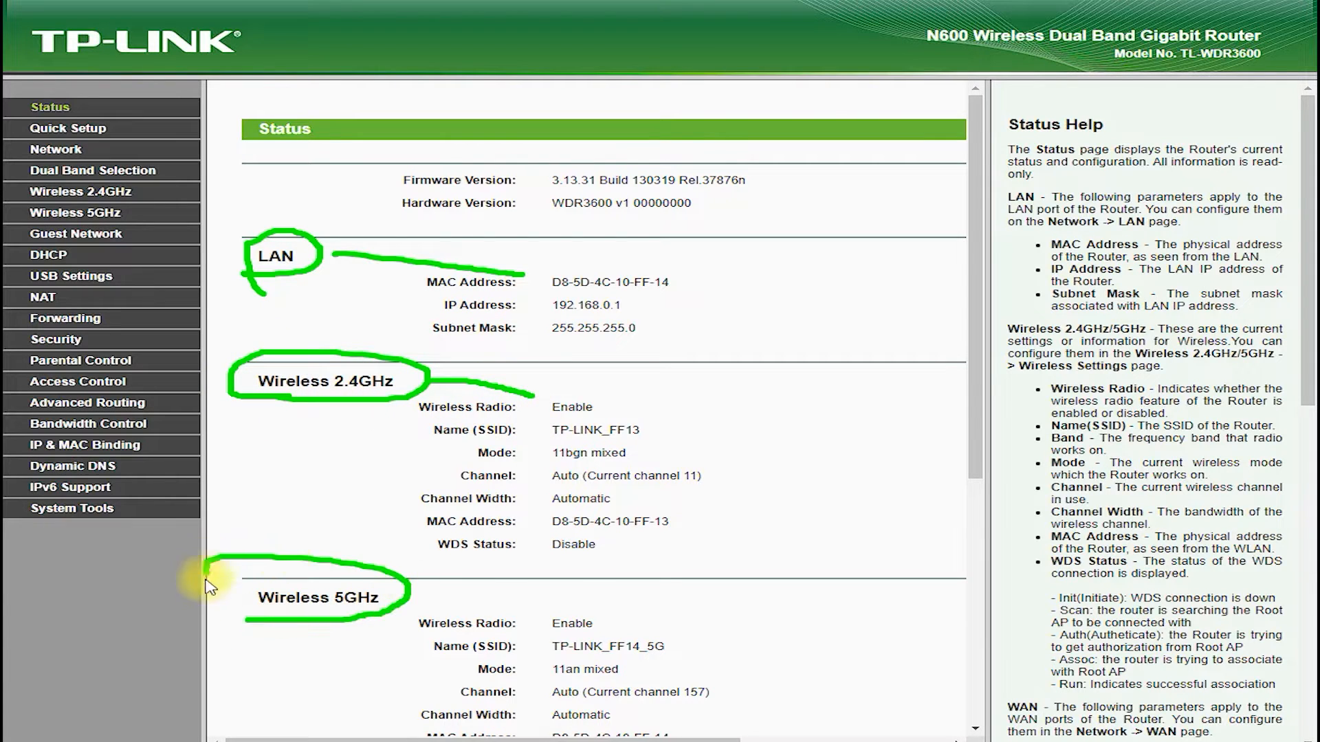
drag(328, 404, 346, 530)
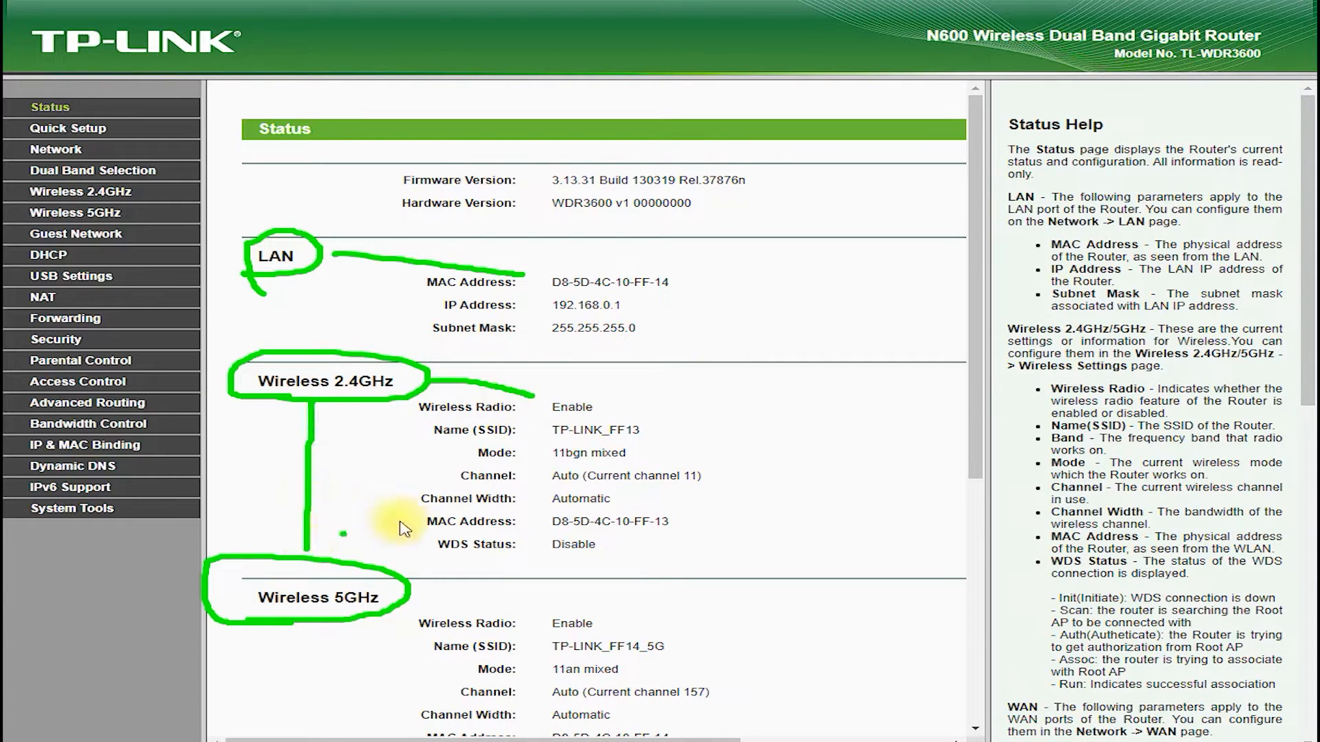
scroll(down, 3)
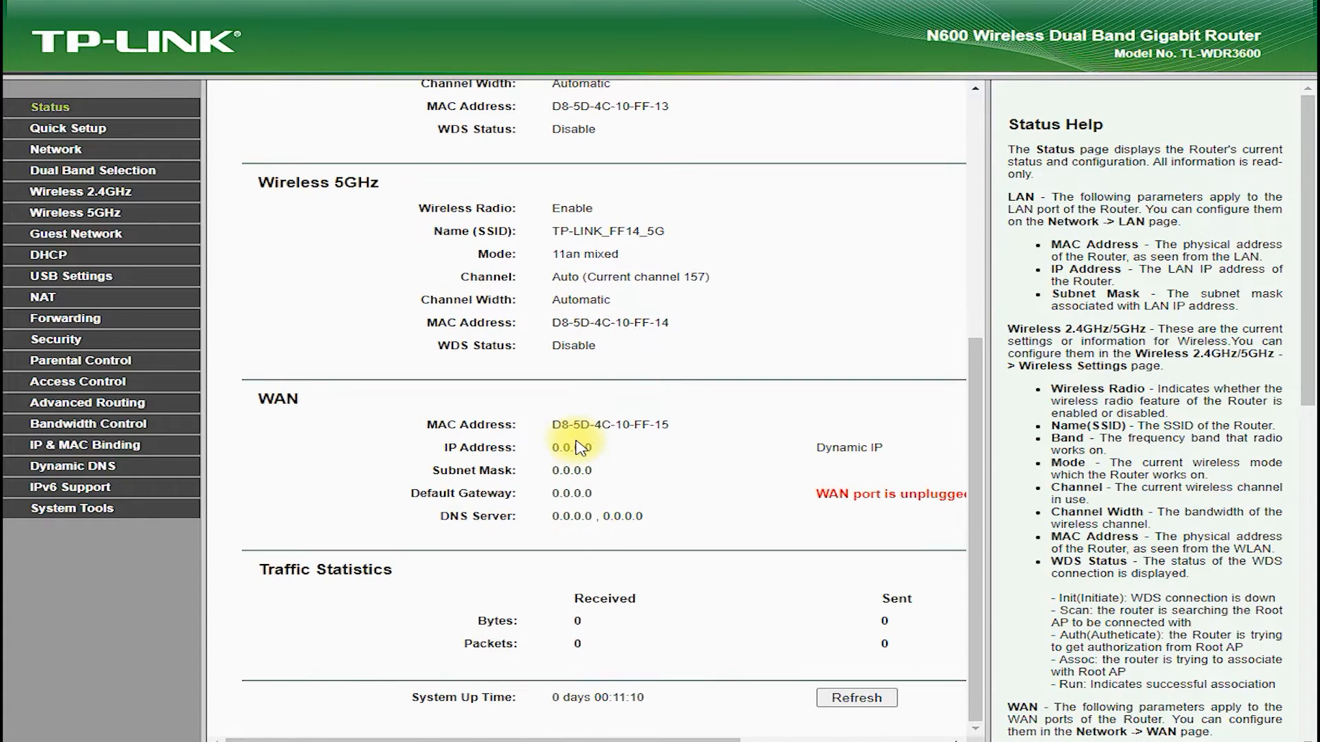
click(68, 128)
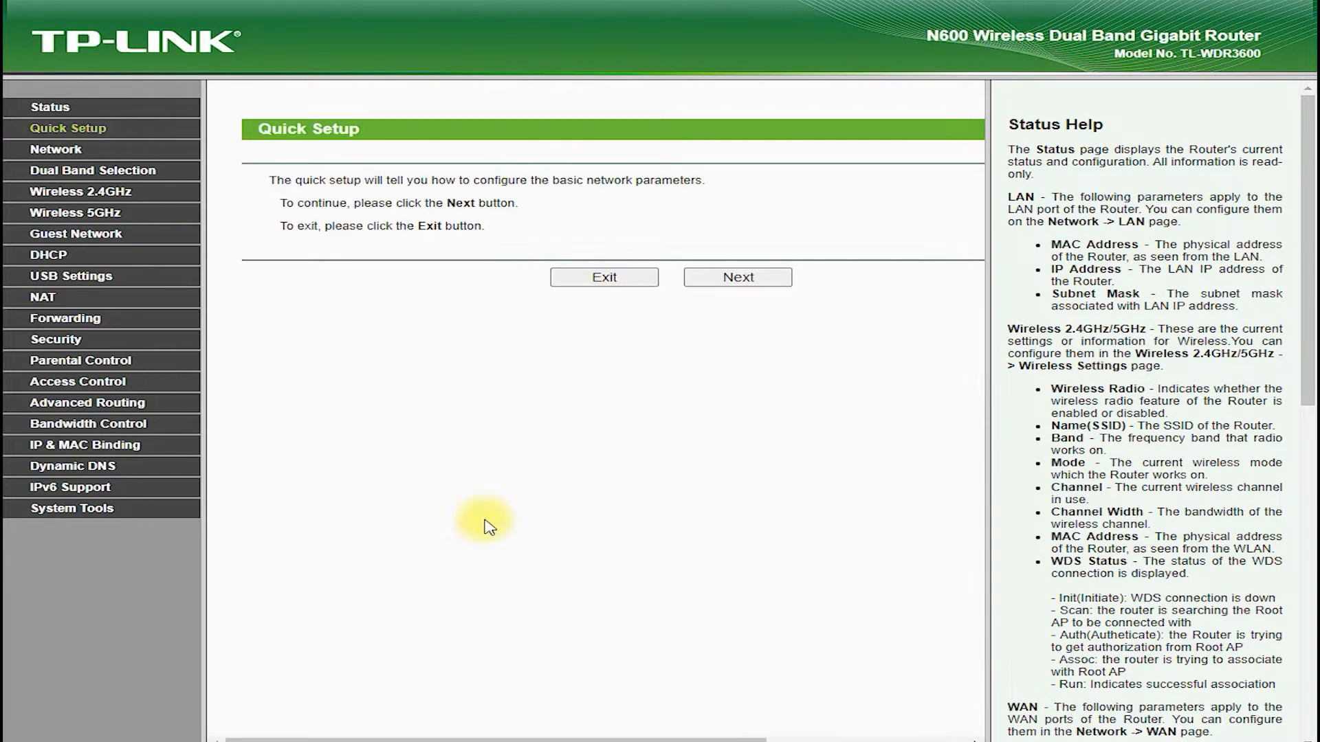
click(737, 277)
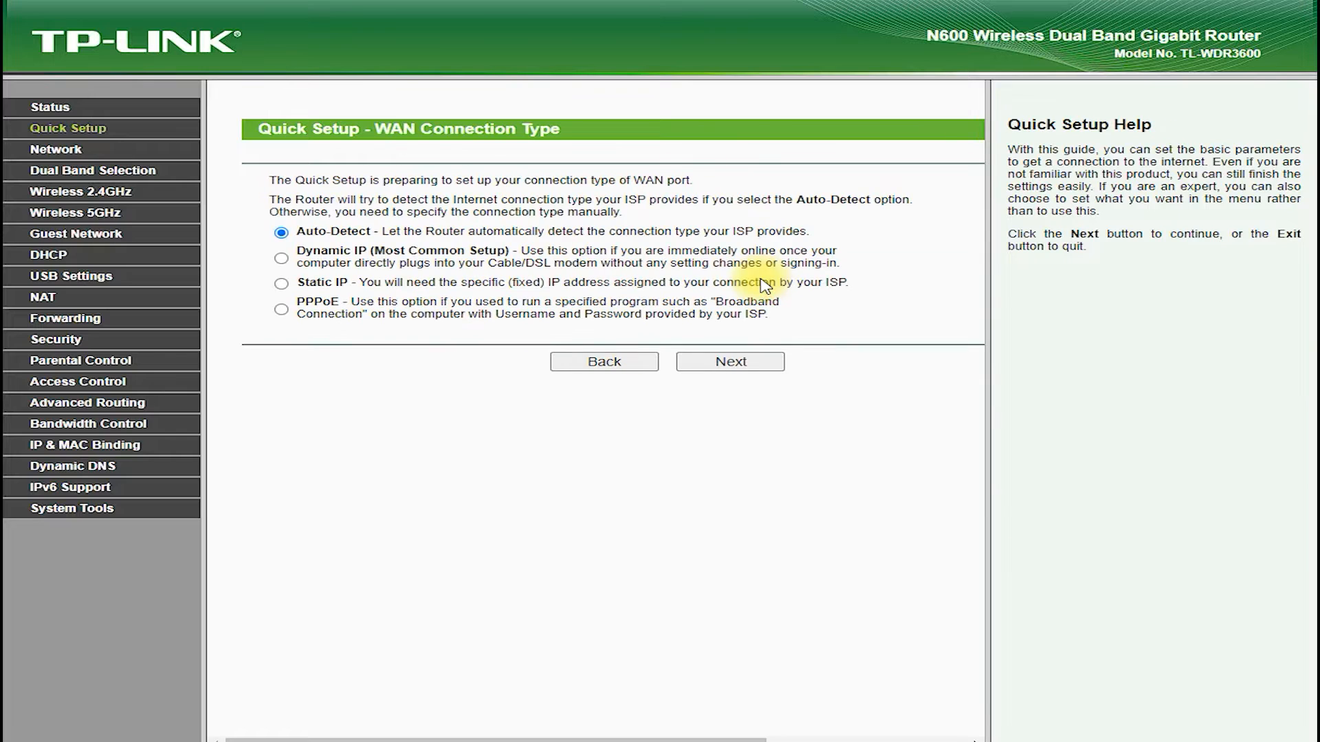
mouse_move(400, 220)
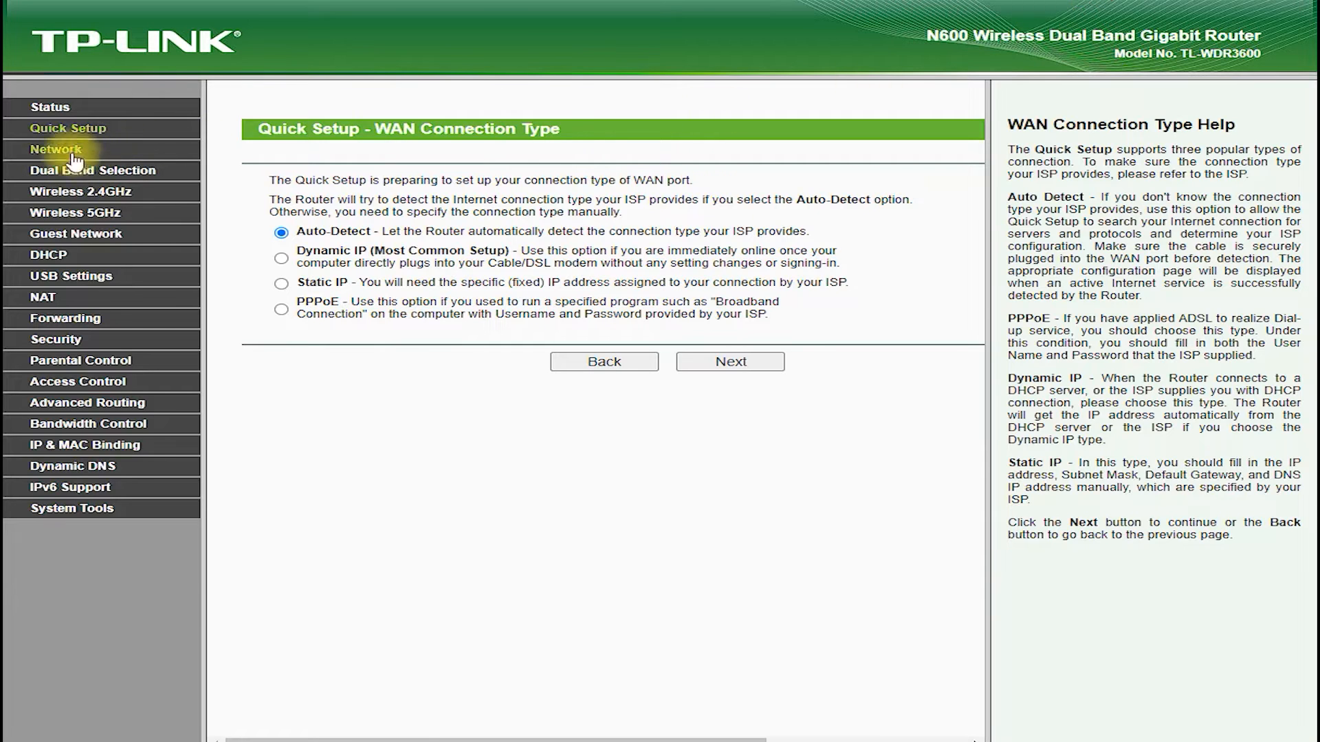
Try WAN connection types ending on PPTP/Russia PPTP, then view LAN and MAC Clone
click(54, 149)
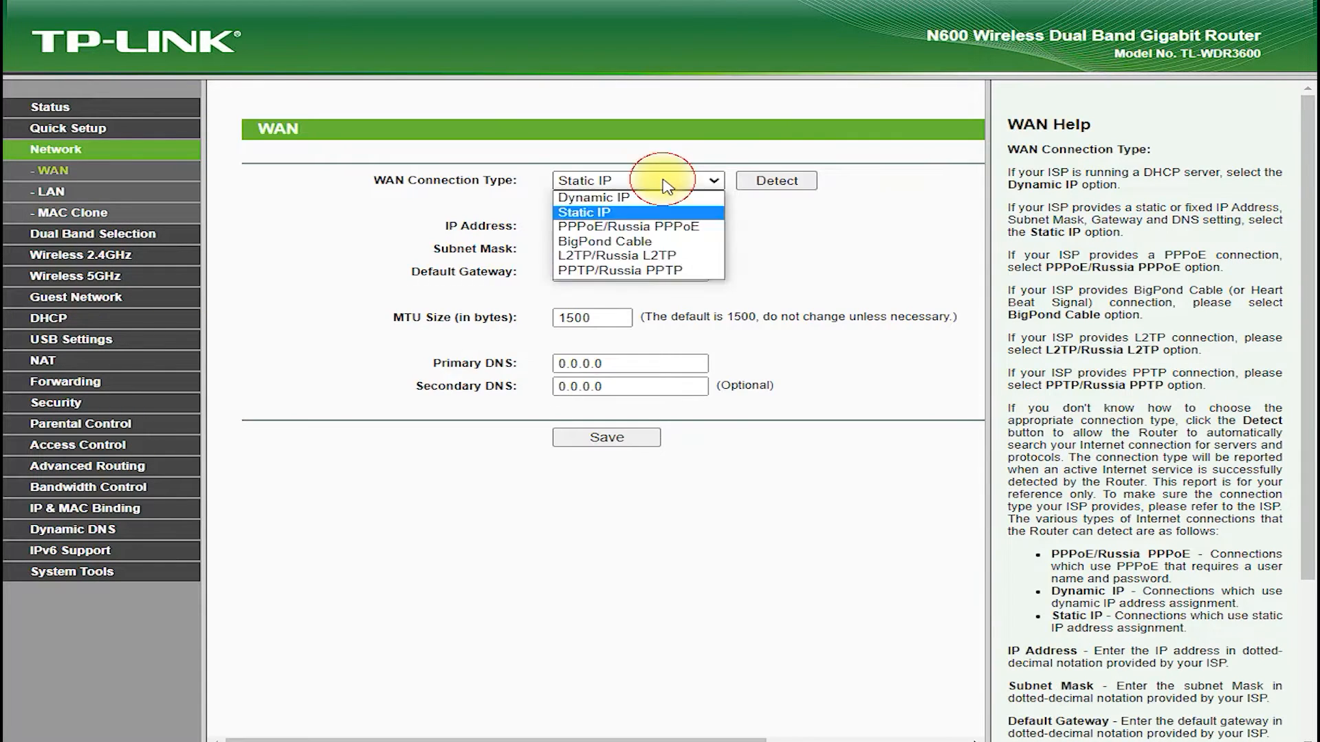
click(616, 227)
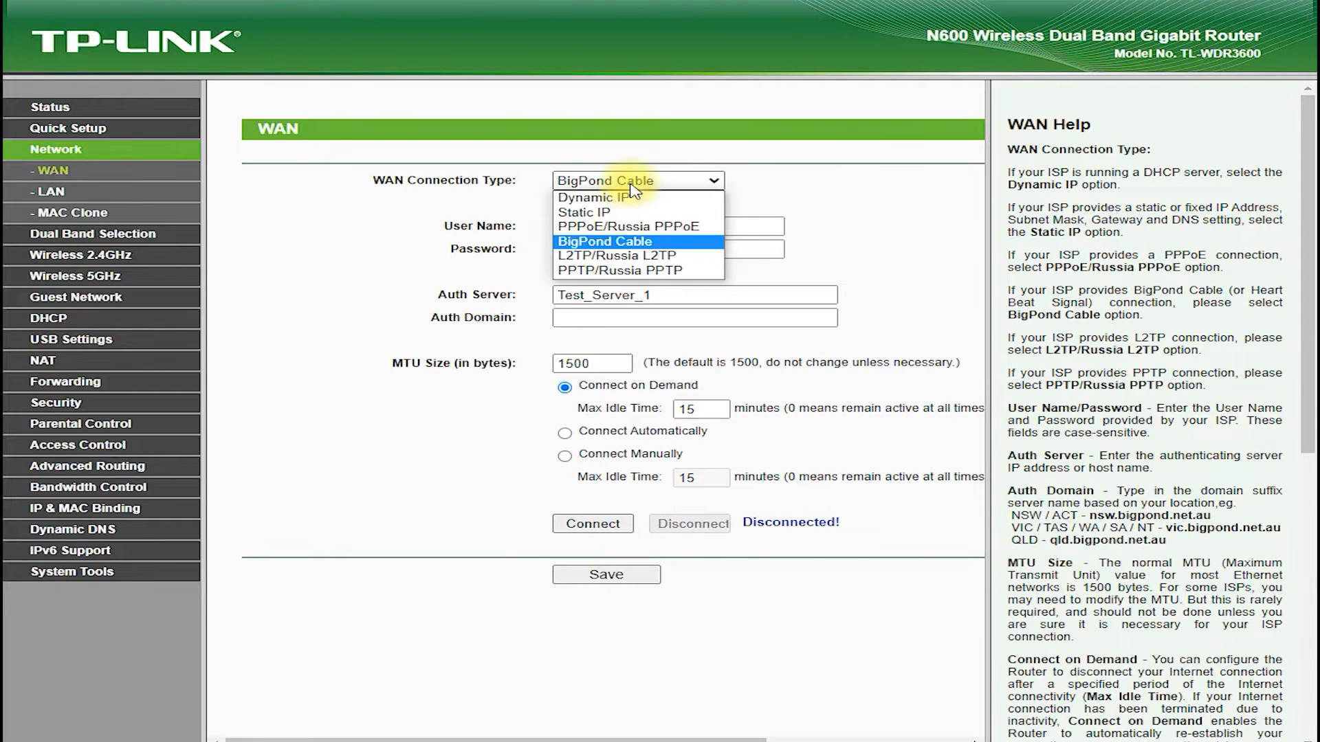
click(618, 255)
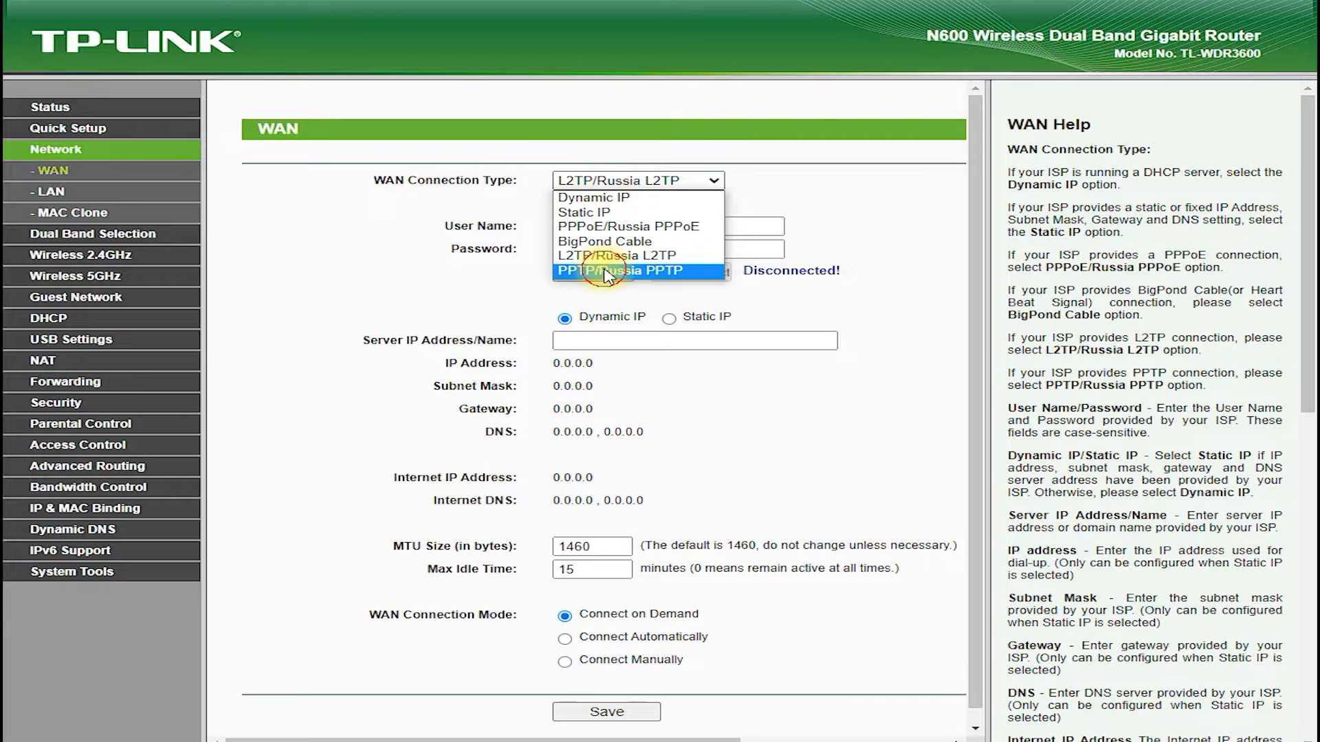
click(623, 271)
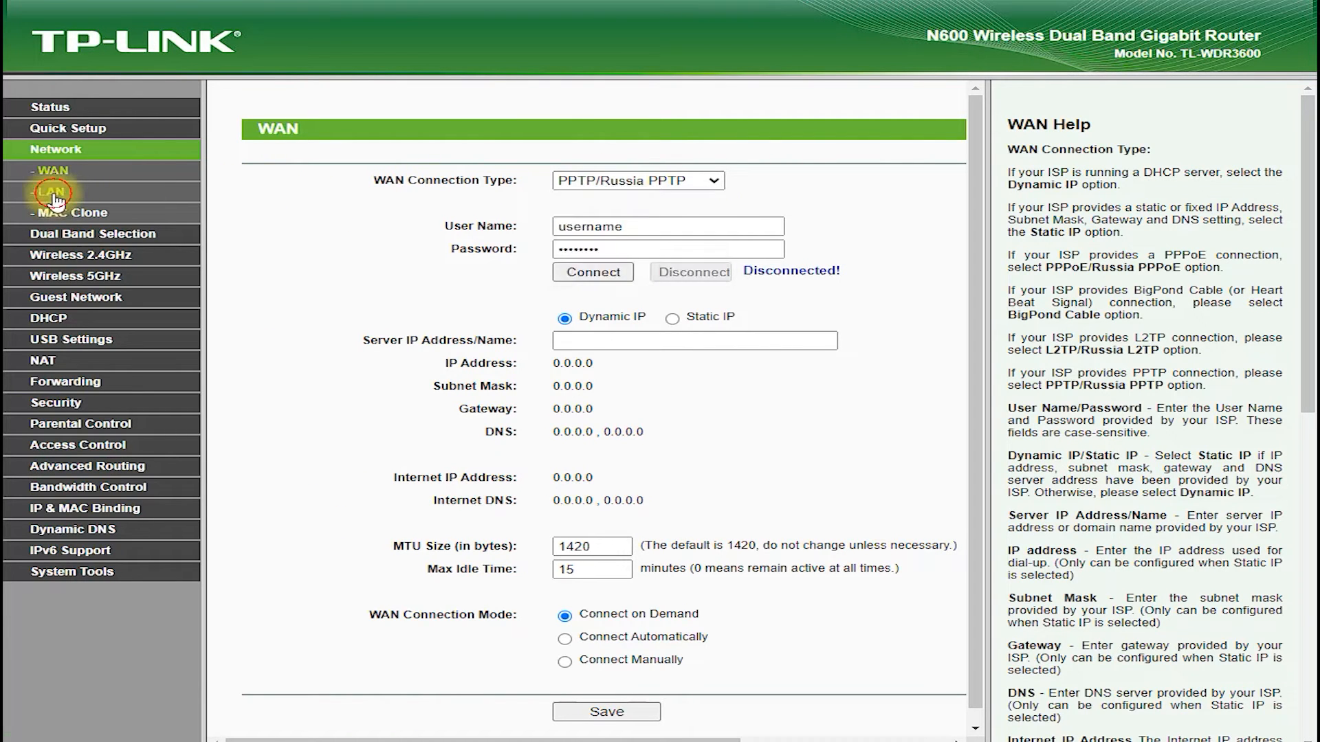
click(50, 192)
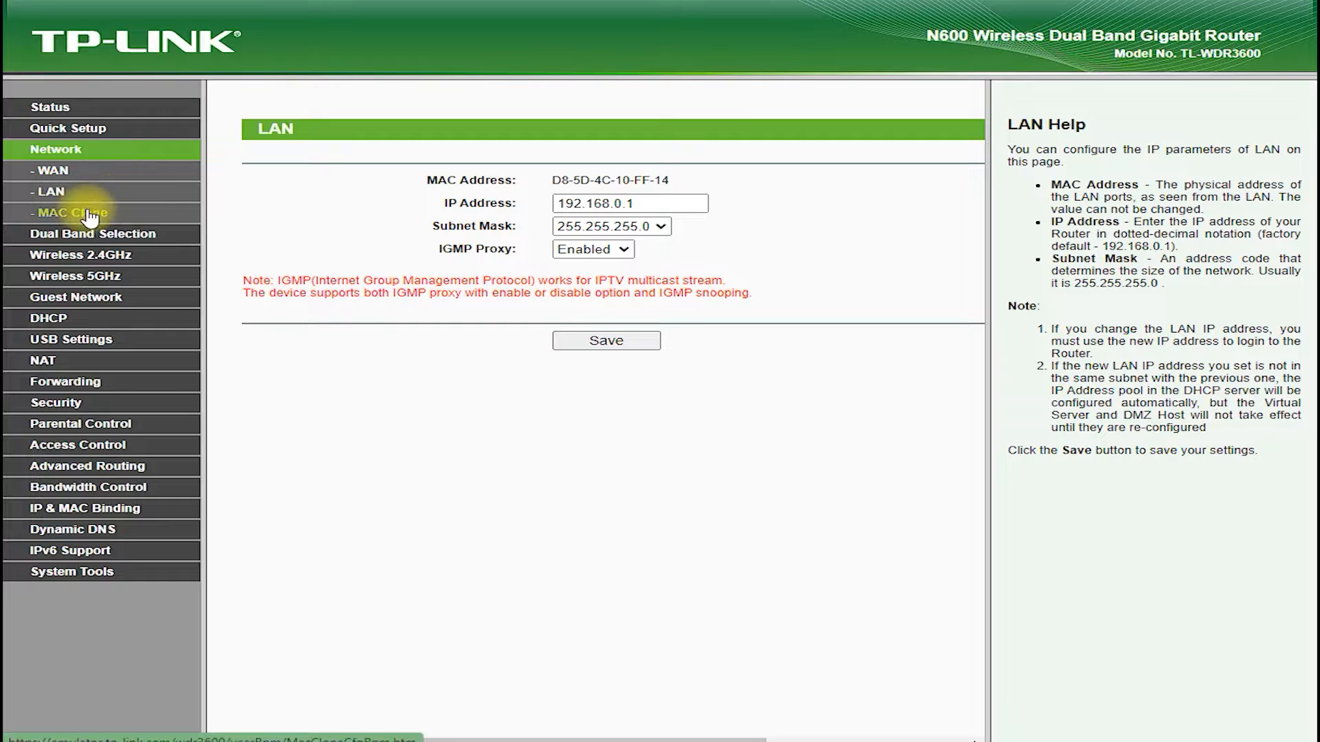
click(69, 212)
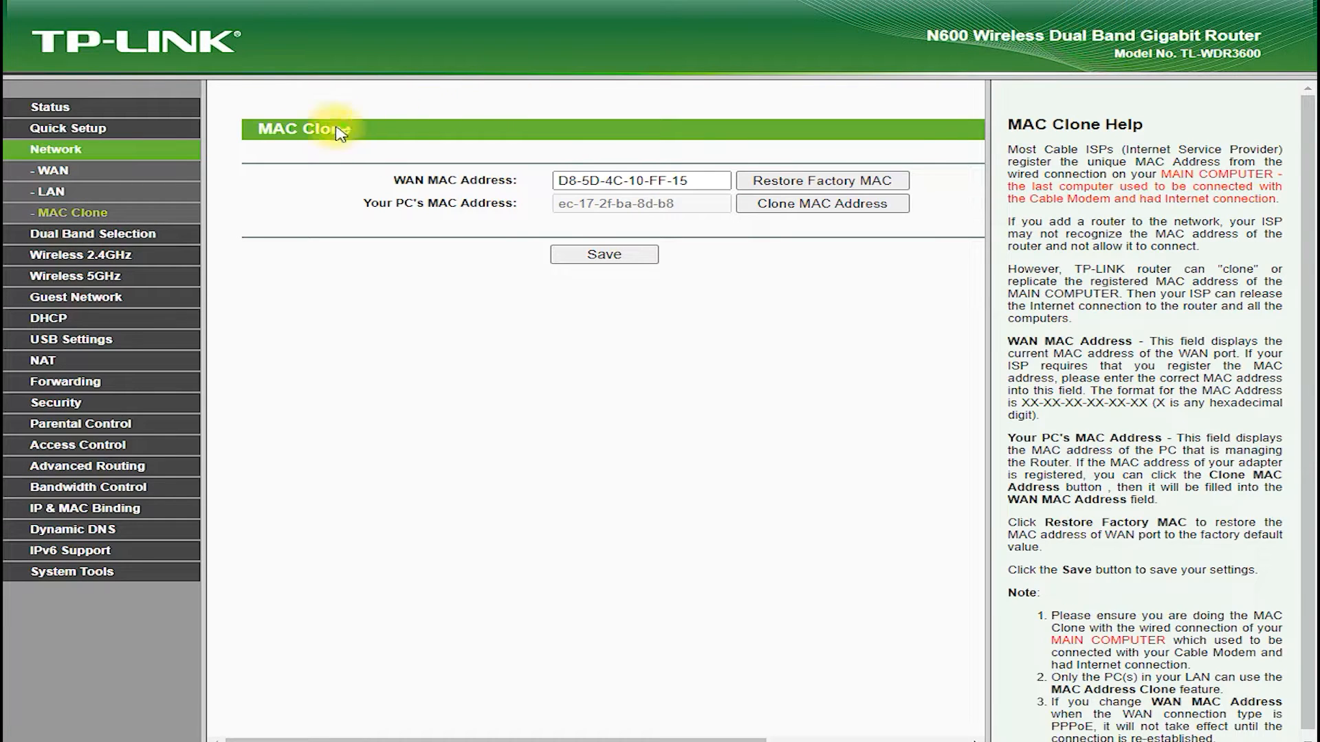
mouse_move(244, 222)
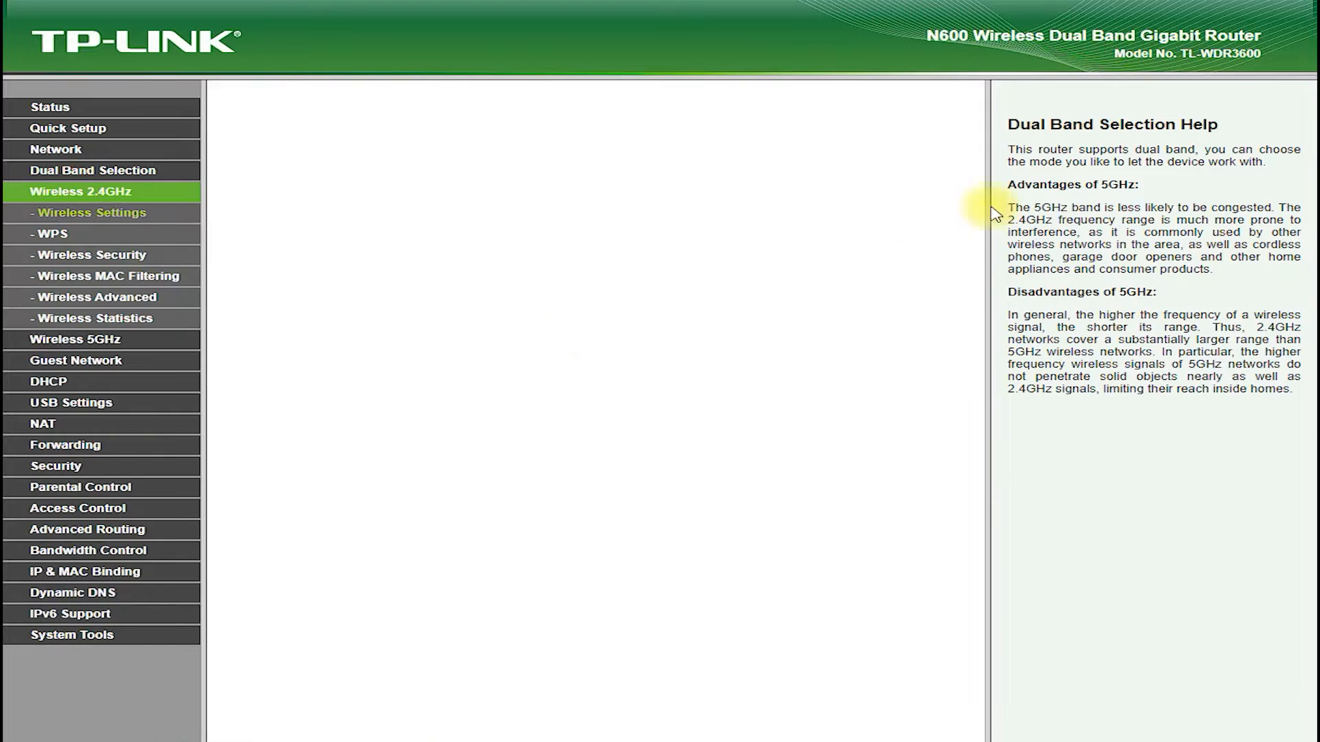
Browse the 2.4GHz Settings, WPS, Security, MAC Filtering, Advanced and Statistics pages
click(90, 213)
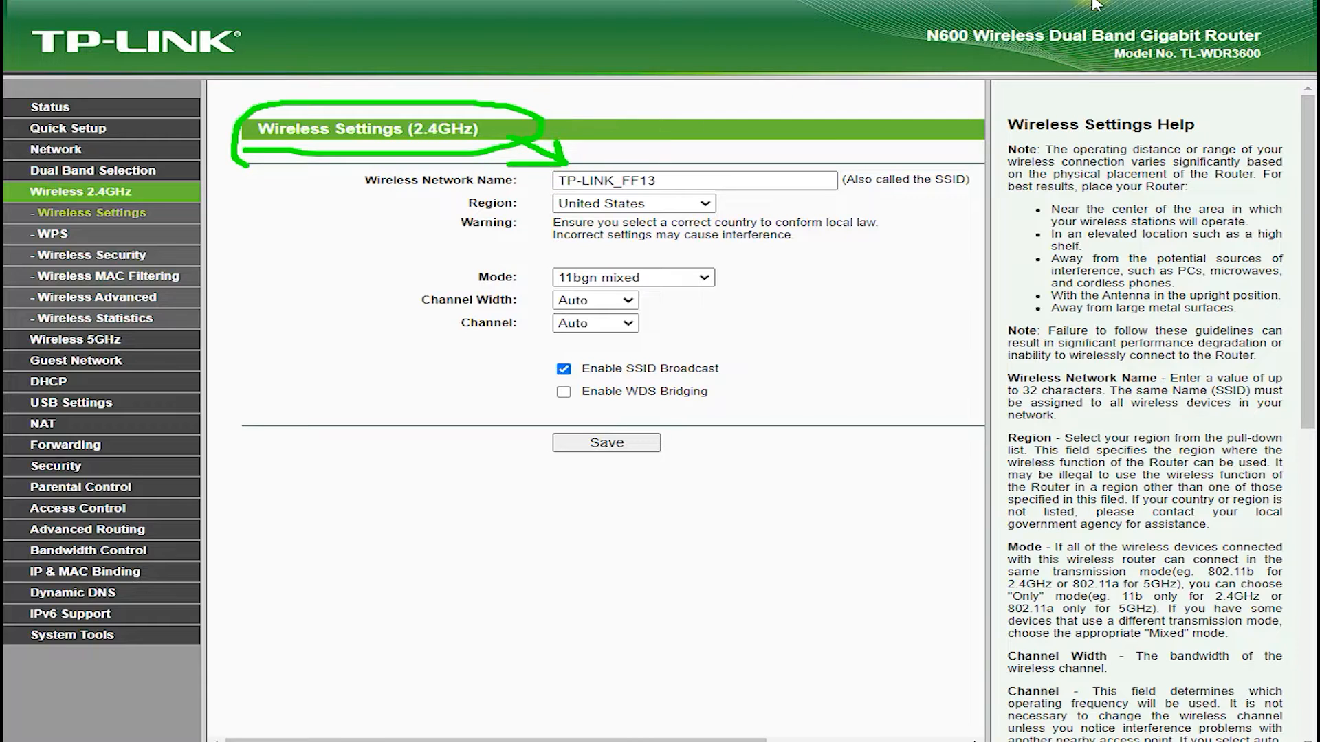
click(51, 234)
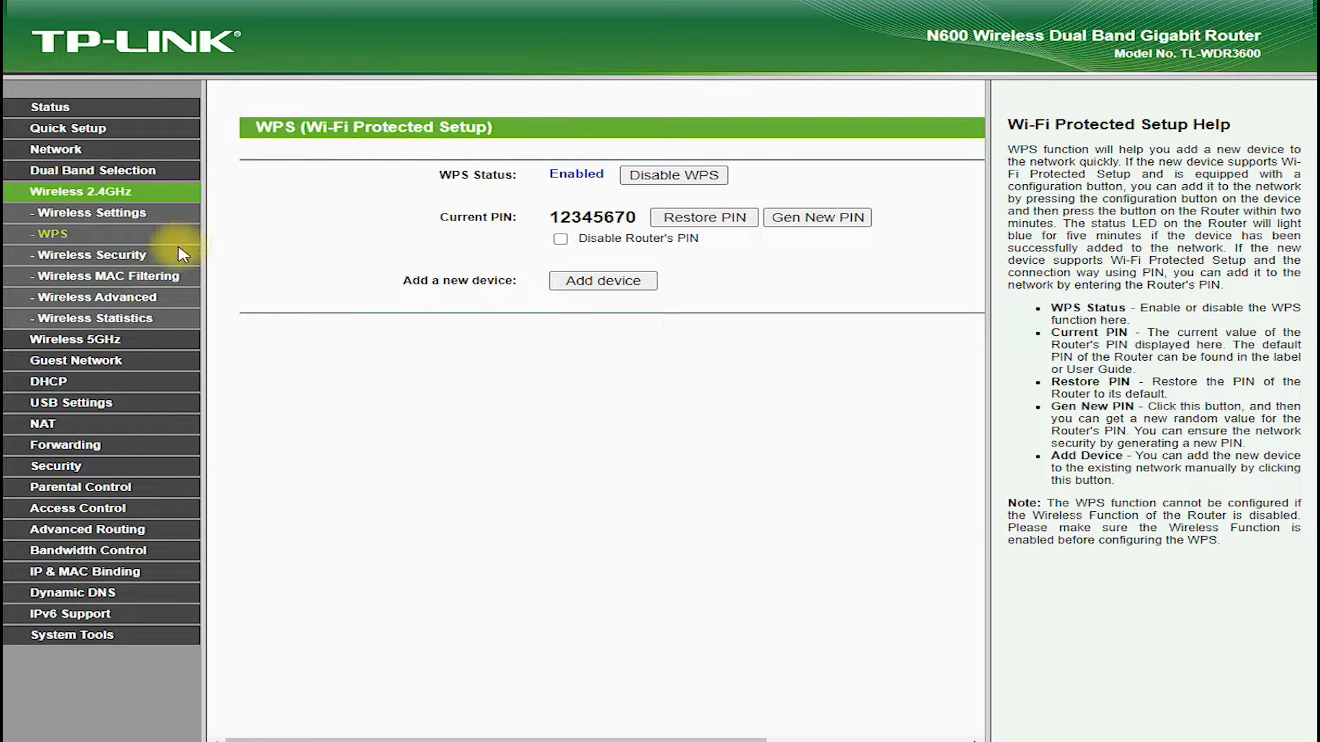
click(91, 254)
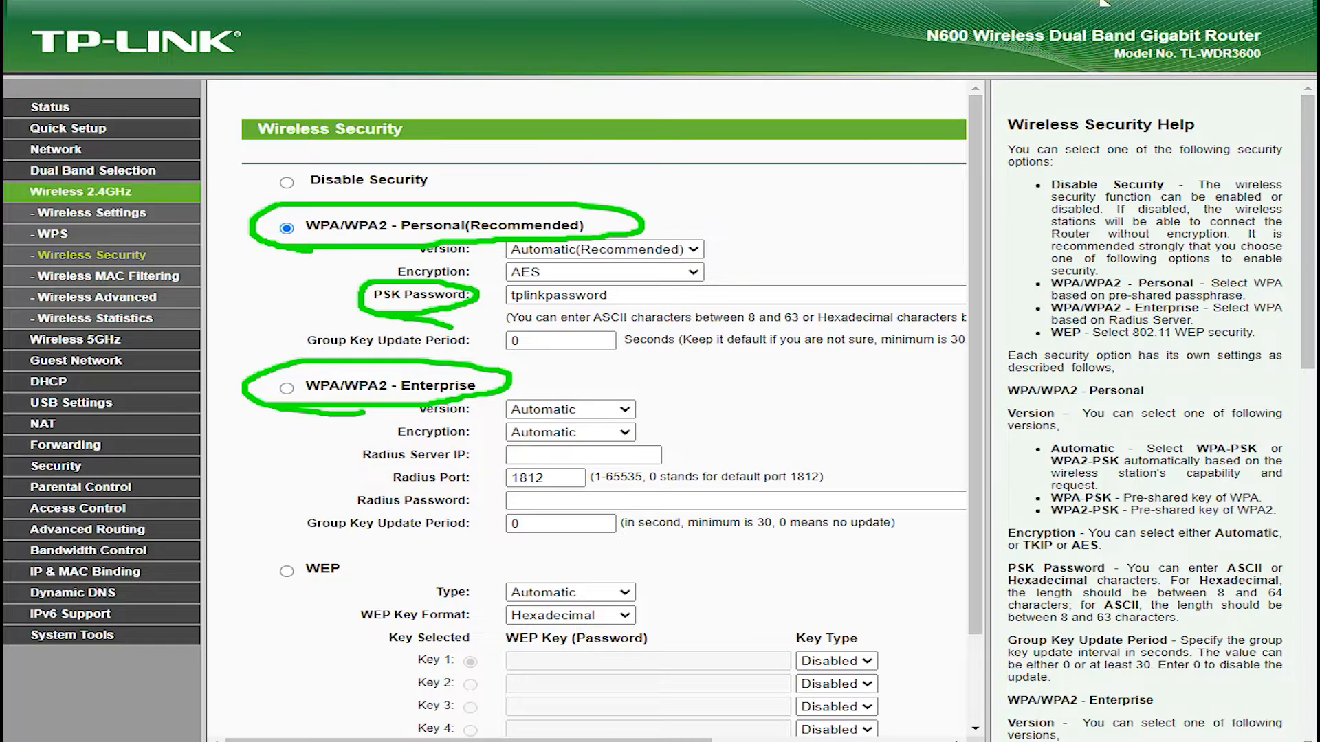
click(103, 276)
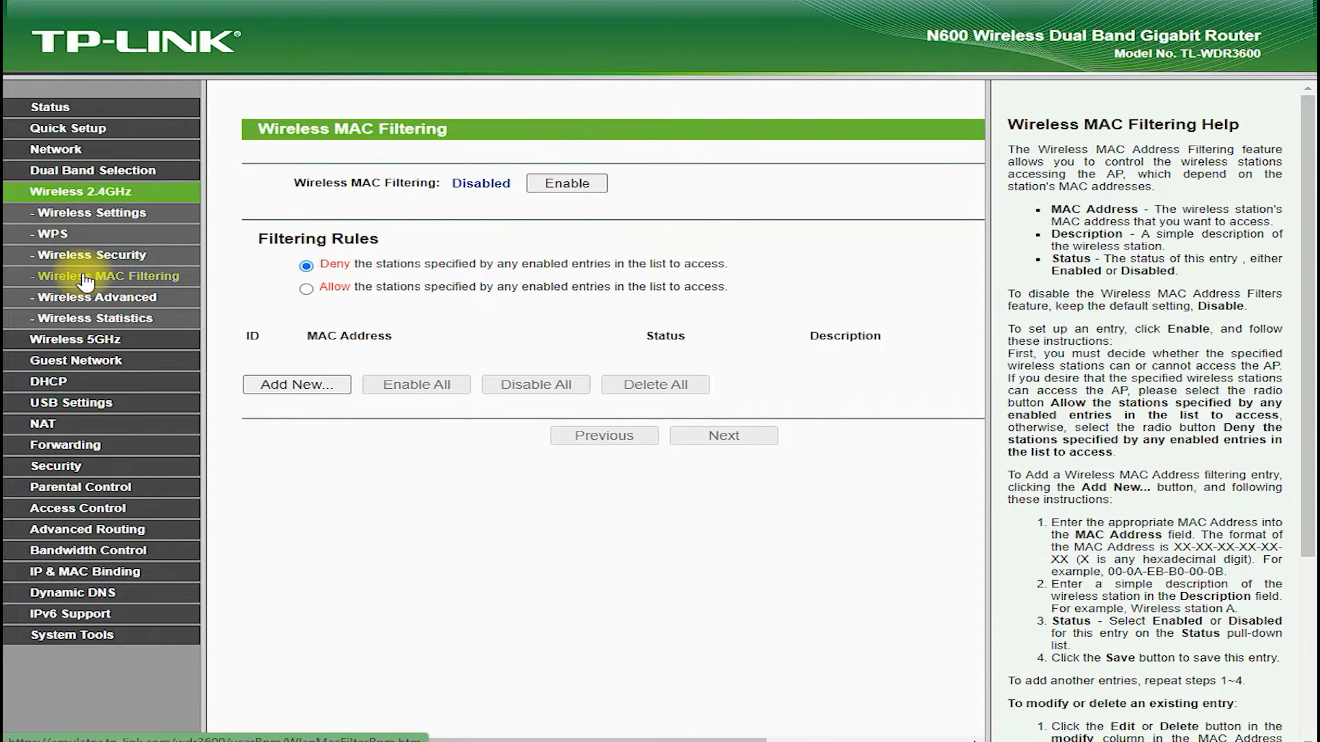
mouse_move(130, 302)
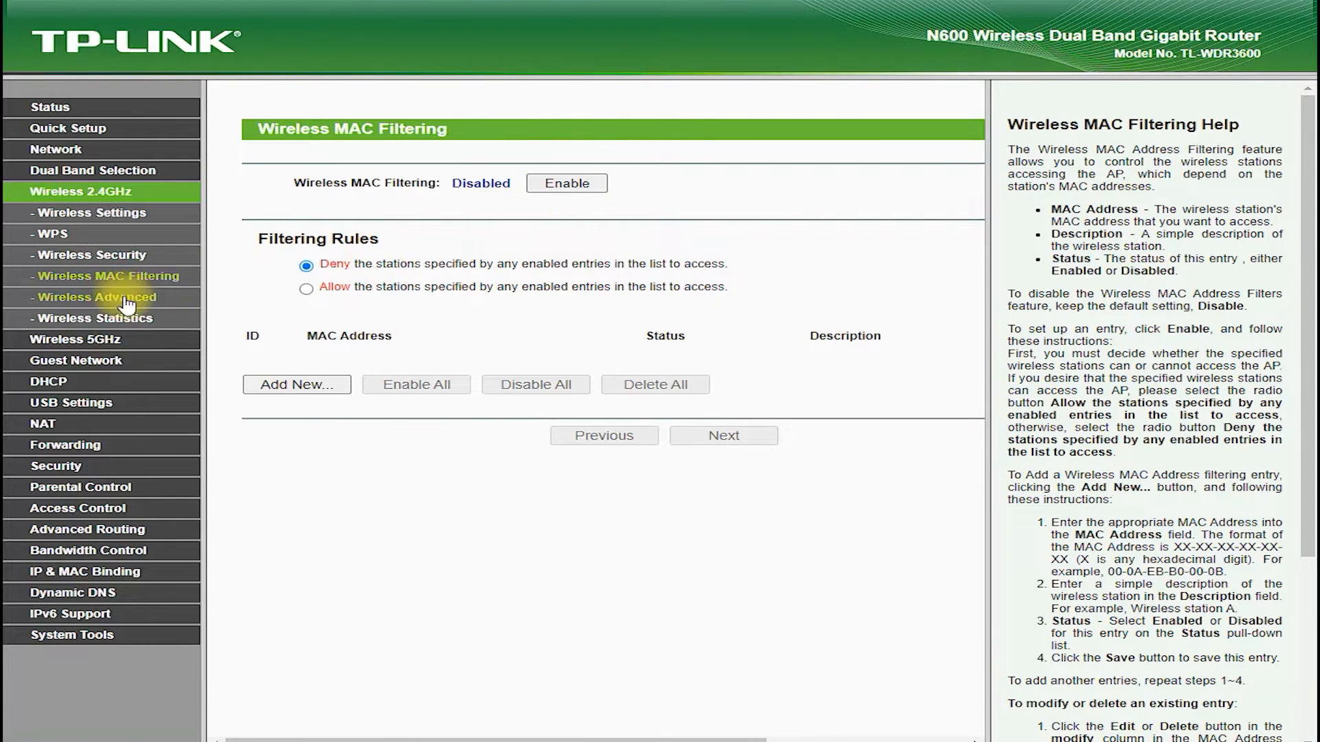
click(96, 297)
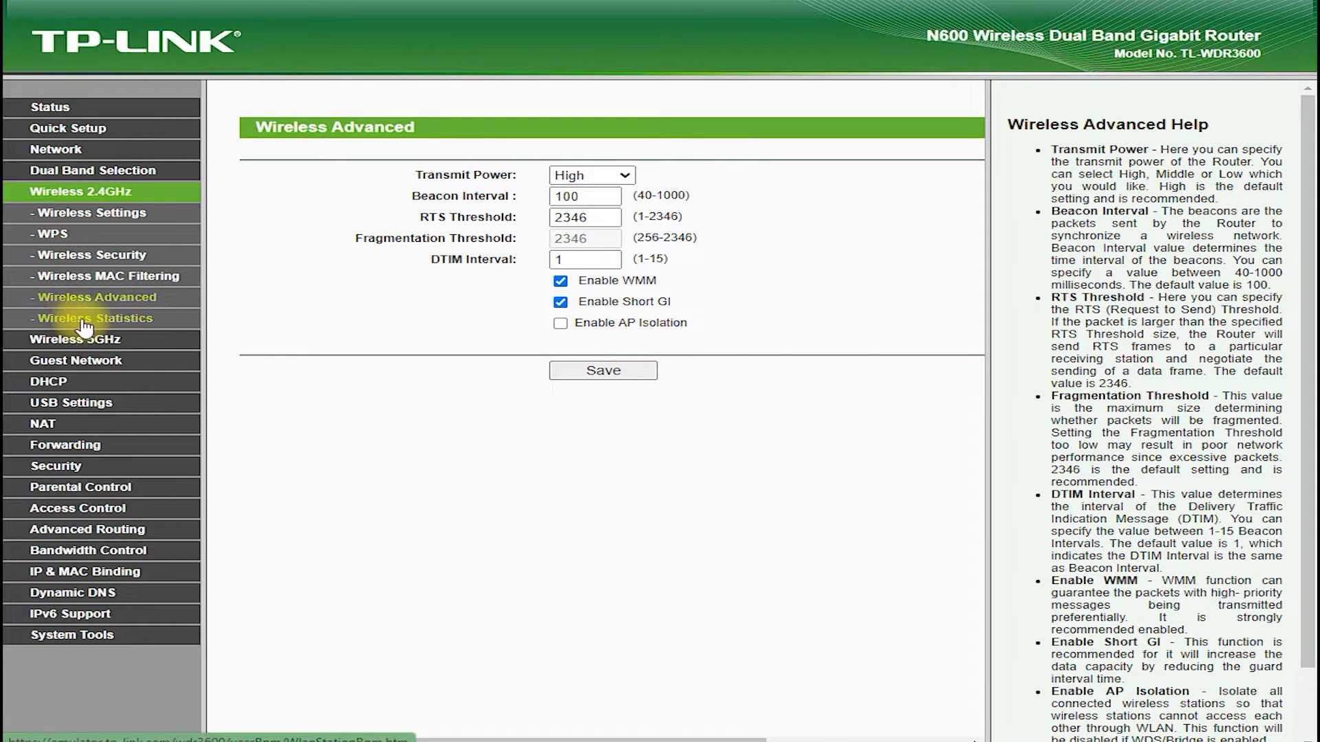
click(97, 318)
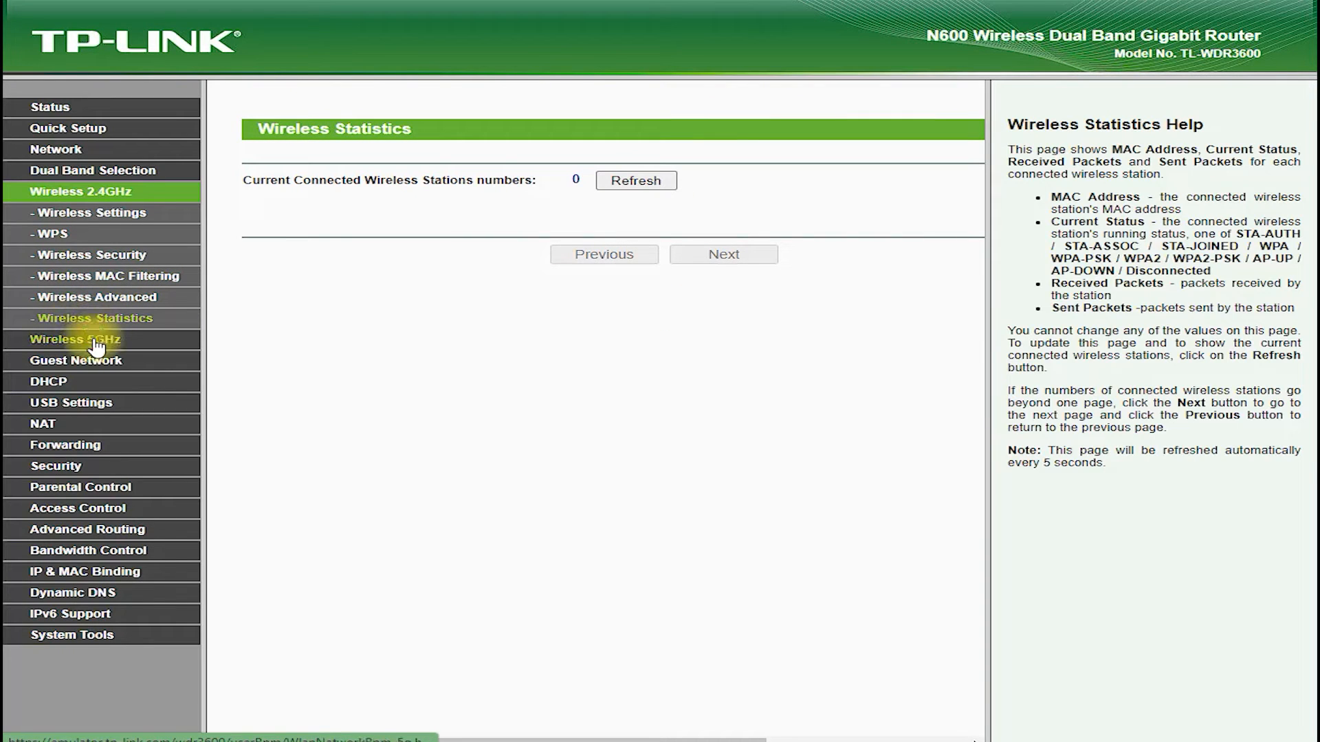
Name the 5GHz network 'You can Change Wifi Name Here'
click(75, 339)
text(You)
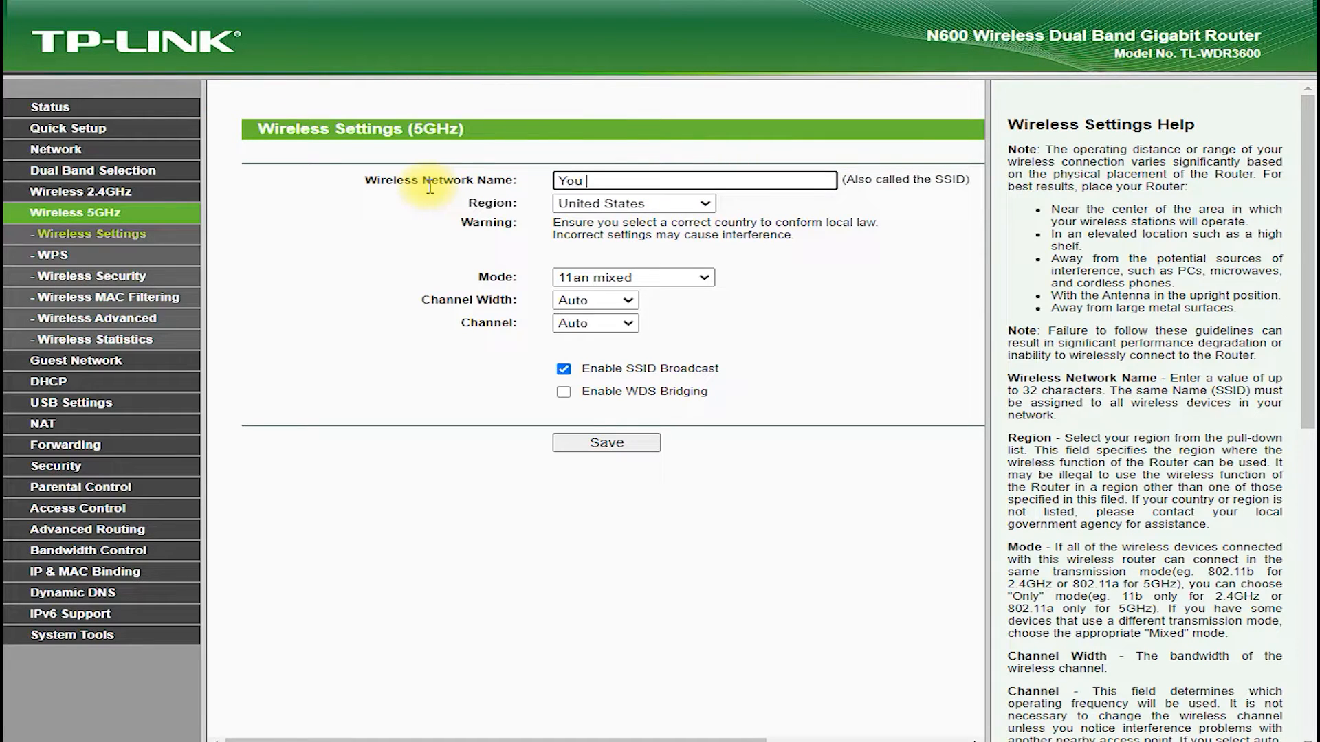
text(can Change)
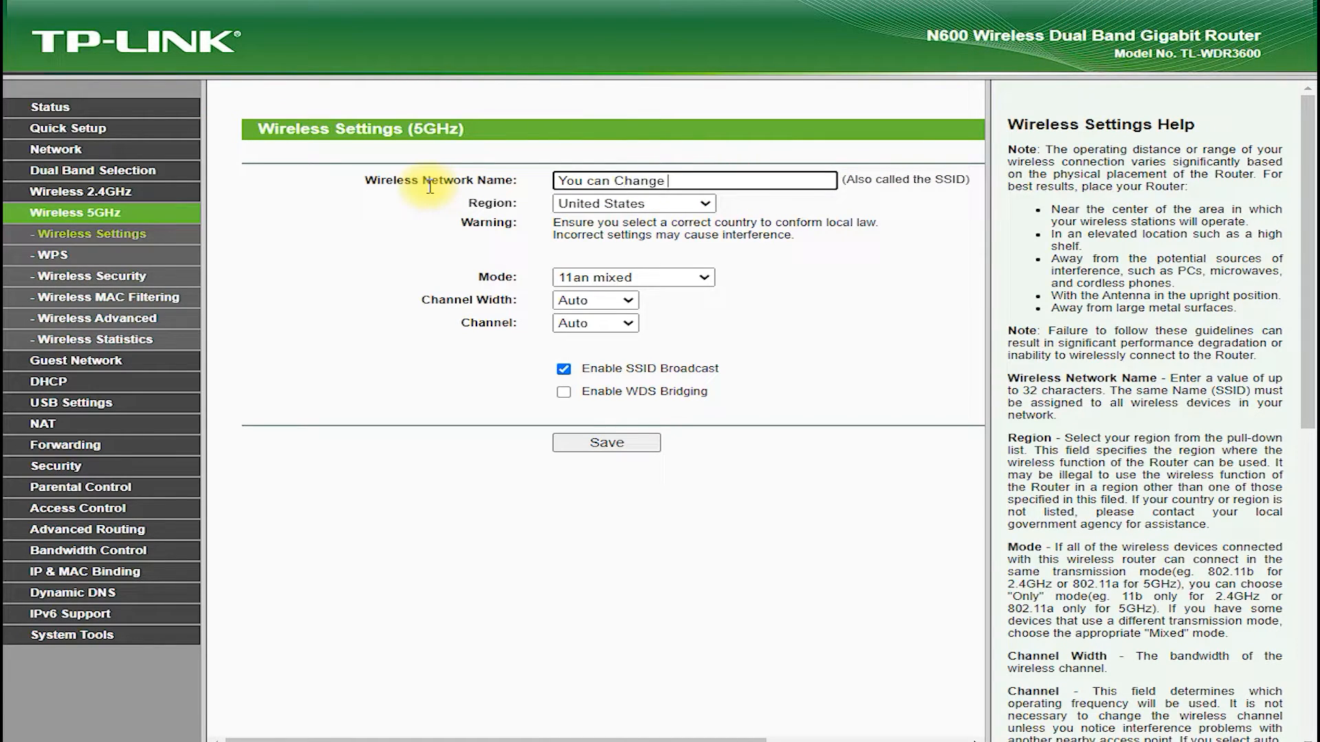
text(Wifi Name)
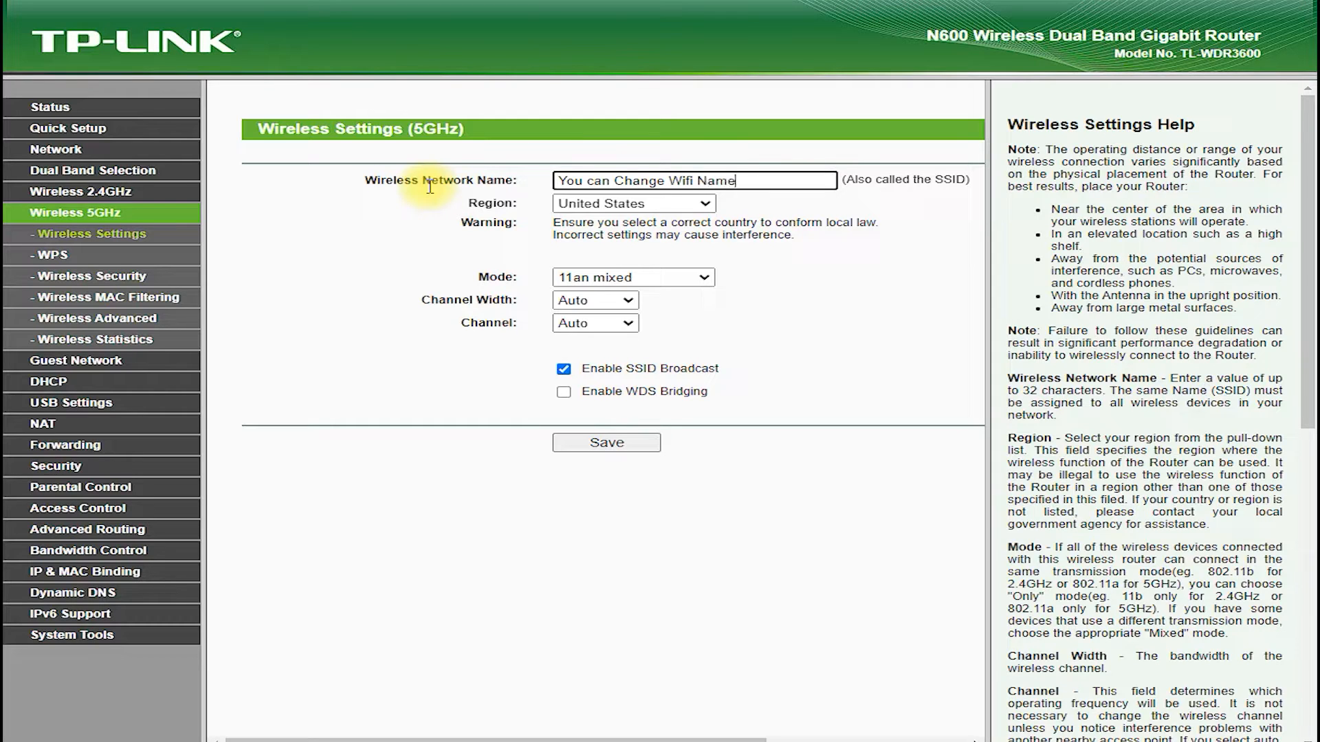
text(Here)
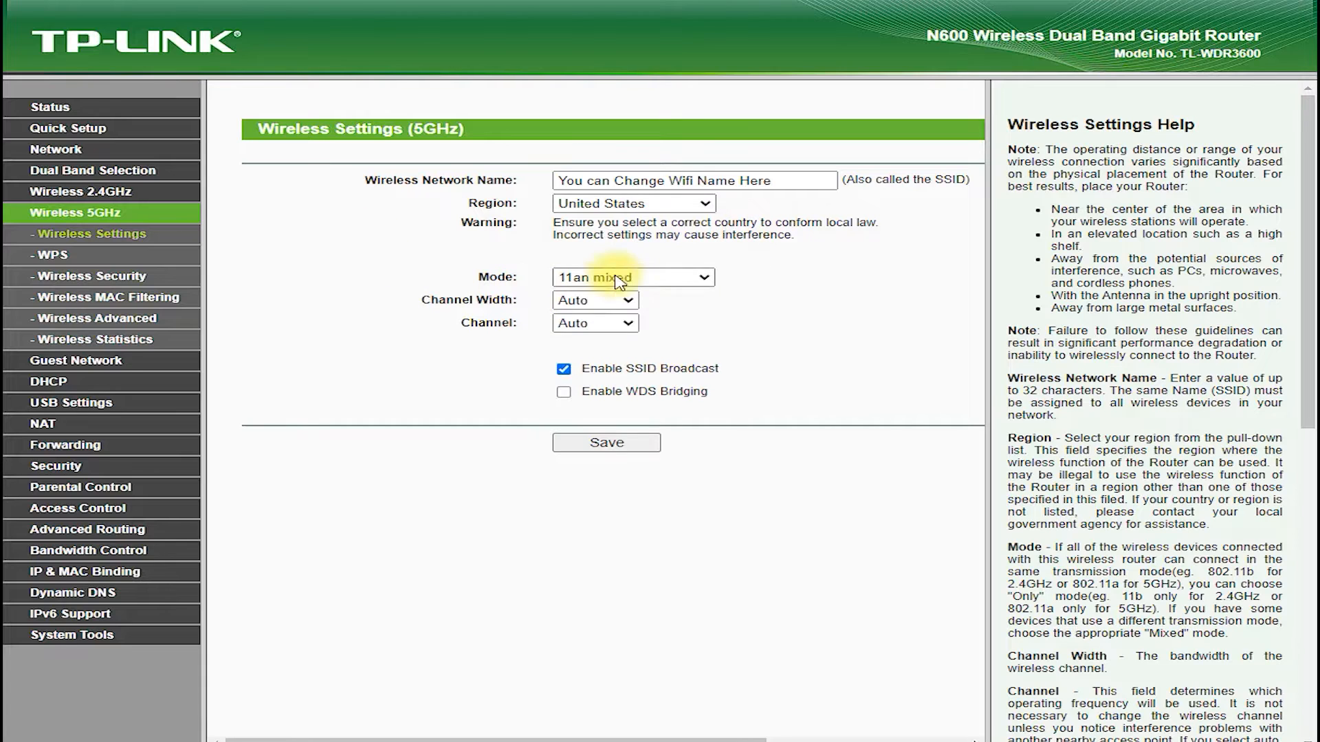
Set 5GHz channel width to 40MHz, channel to 161, and enable WDS bridging
click(622, 300)
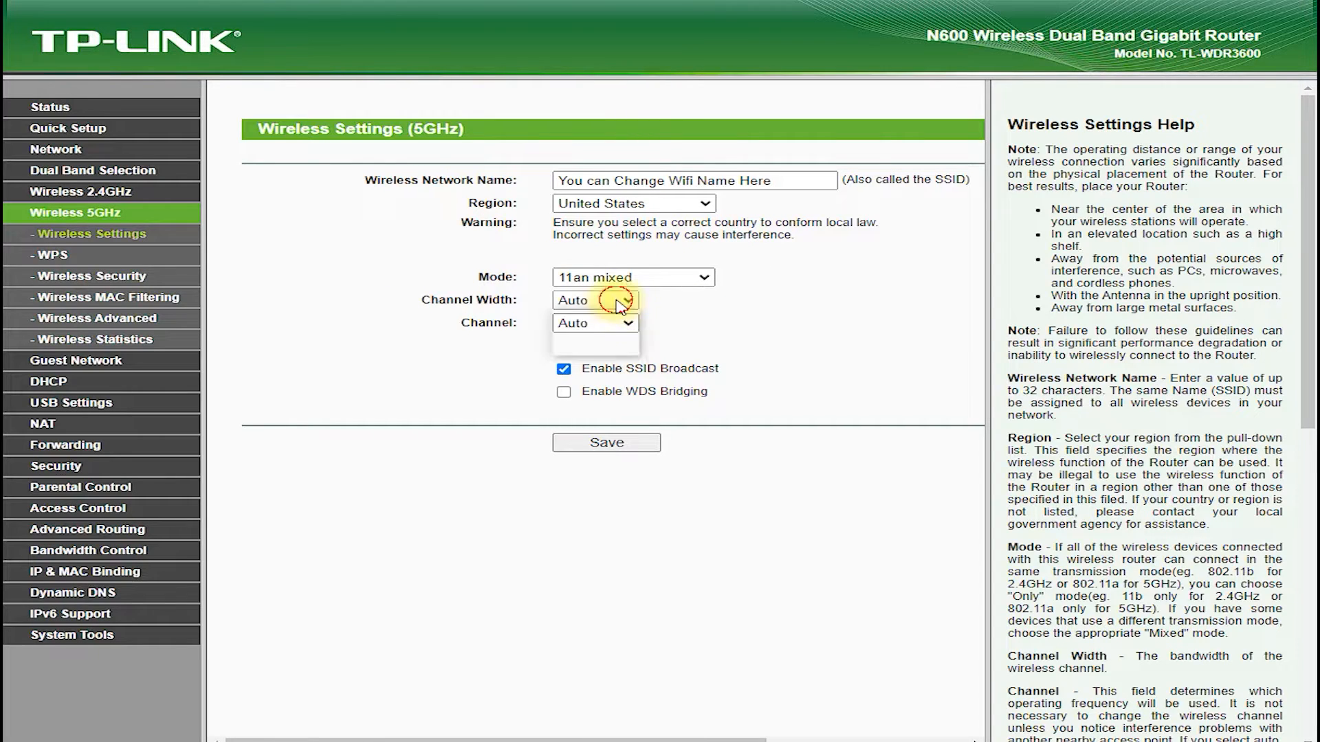
click(595, 323)
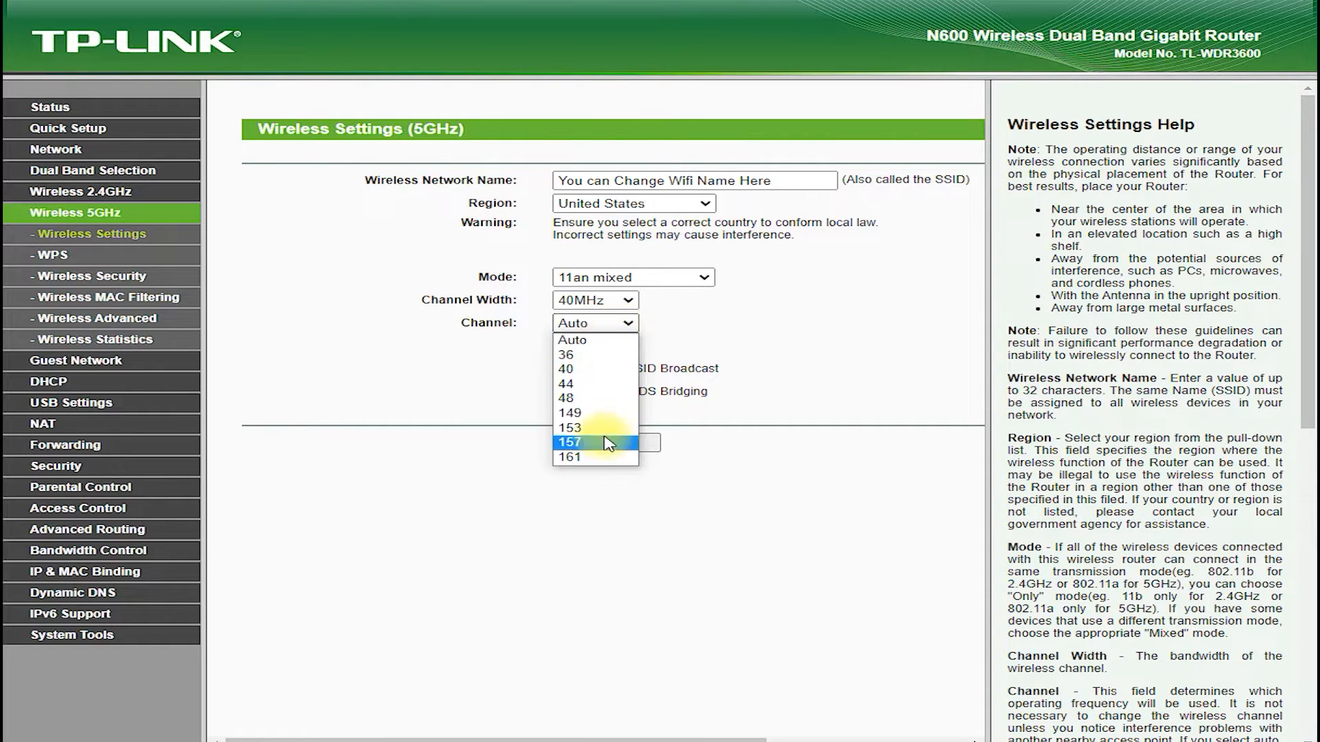
click(571, 456)
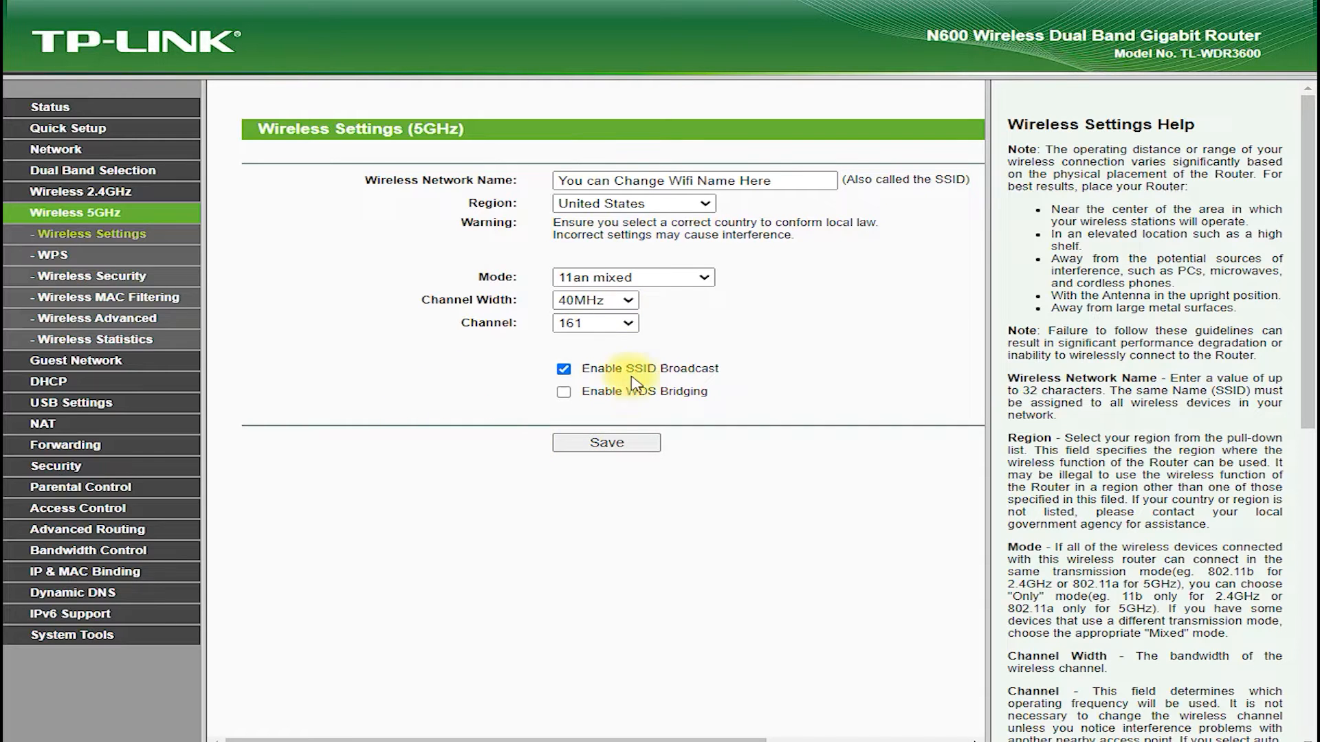
click(564, 392)
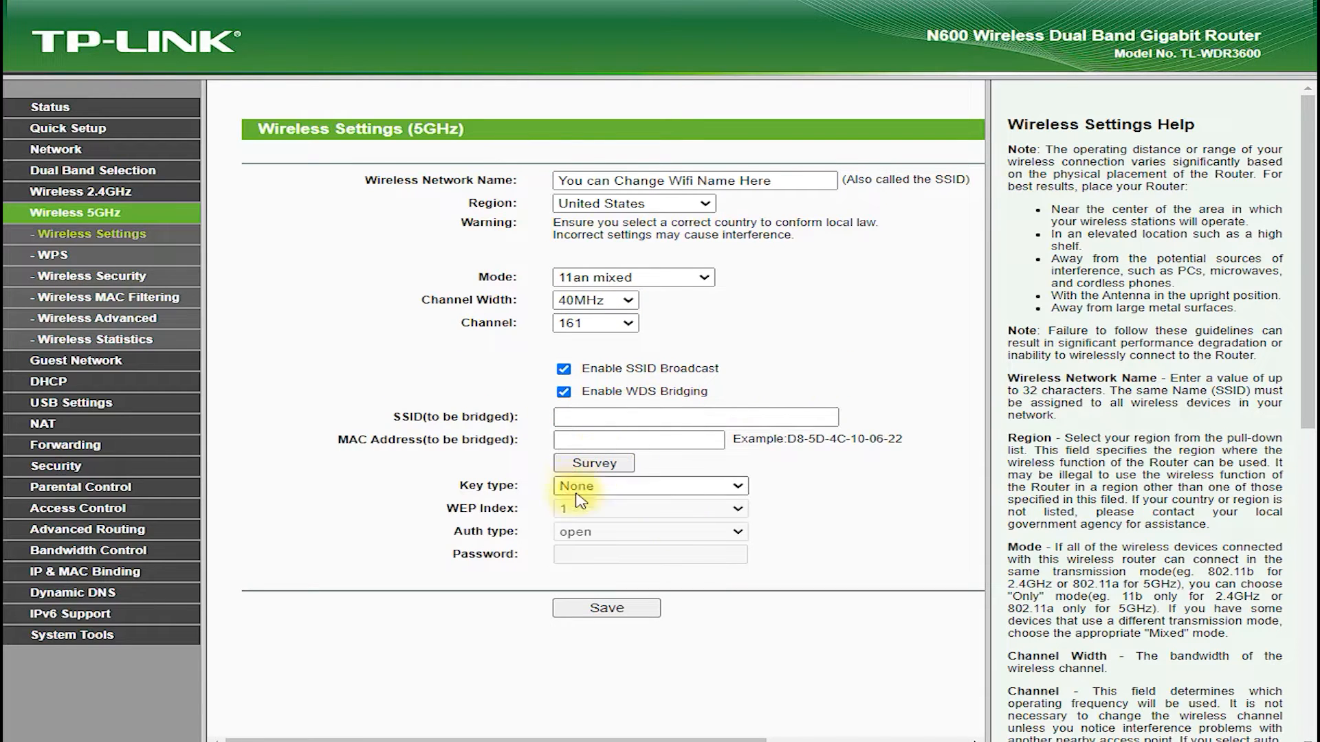
Run a site survey listing six nearby access points, then view the 5GHz WPS page
click(594, 462)
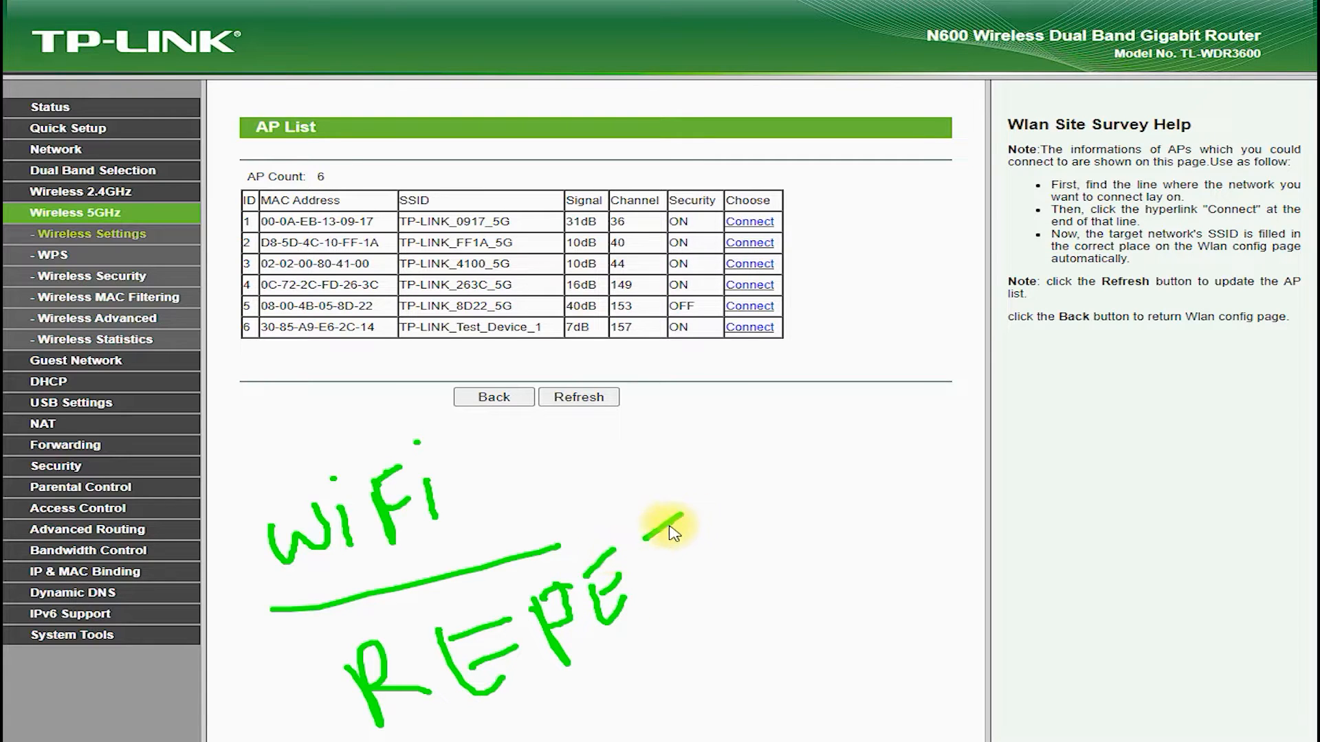
drag(665, 521, 799, 547)
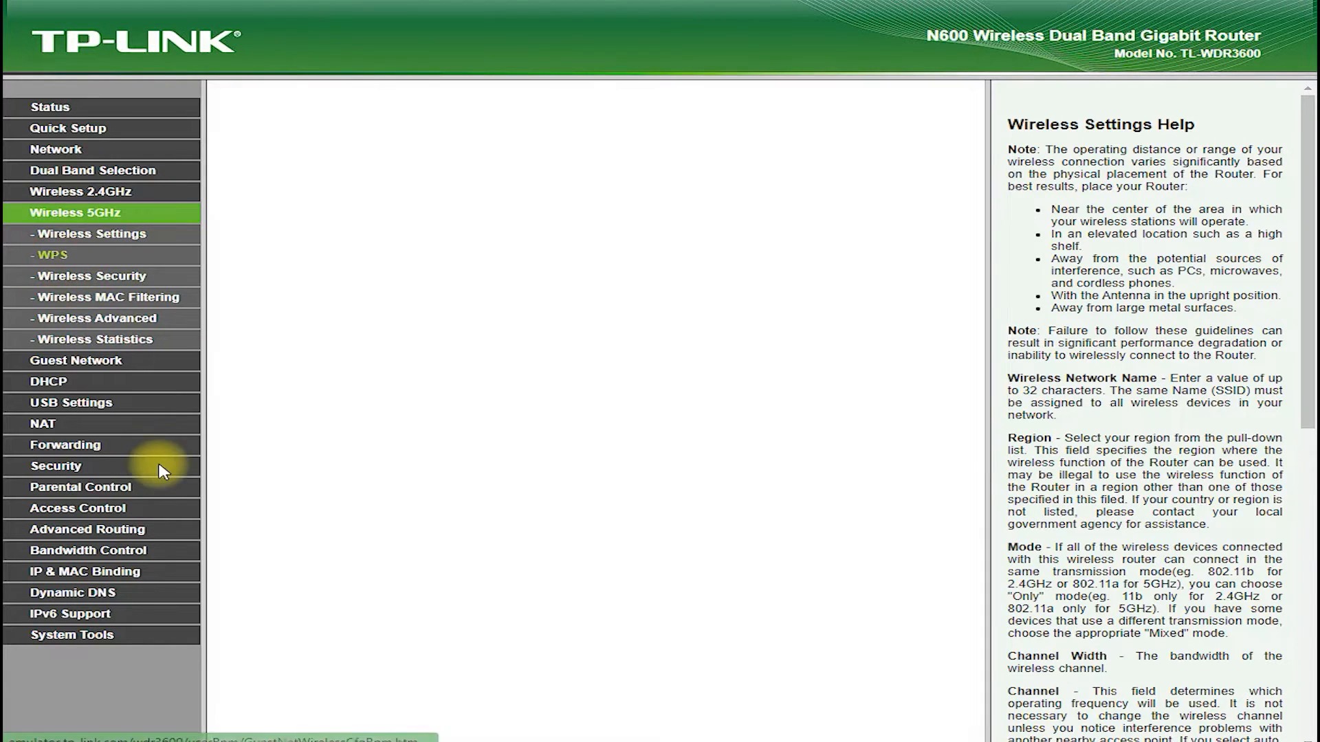
click(51, 255)
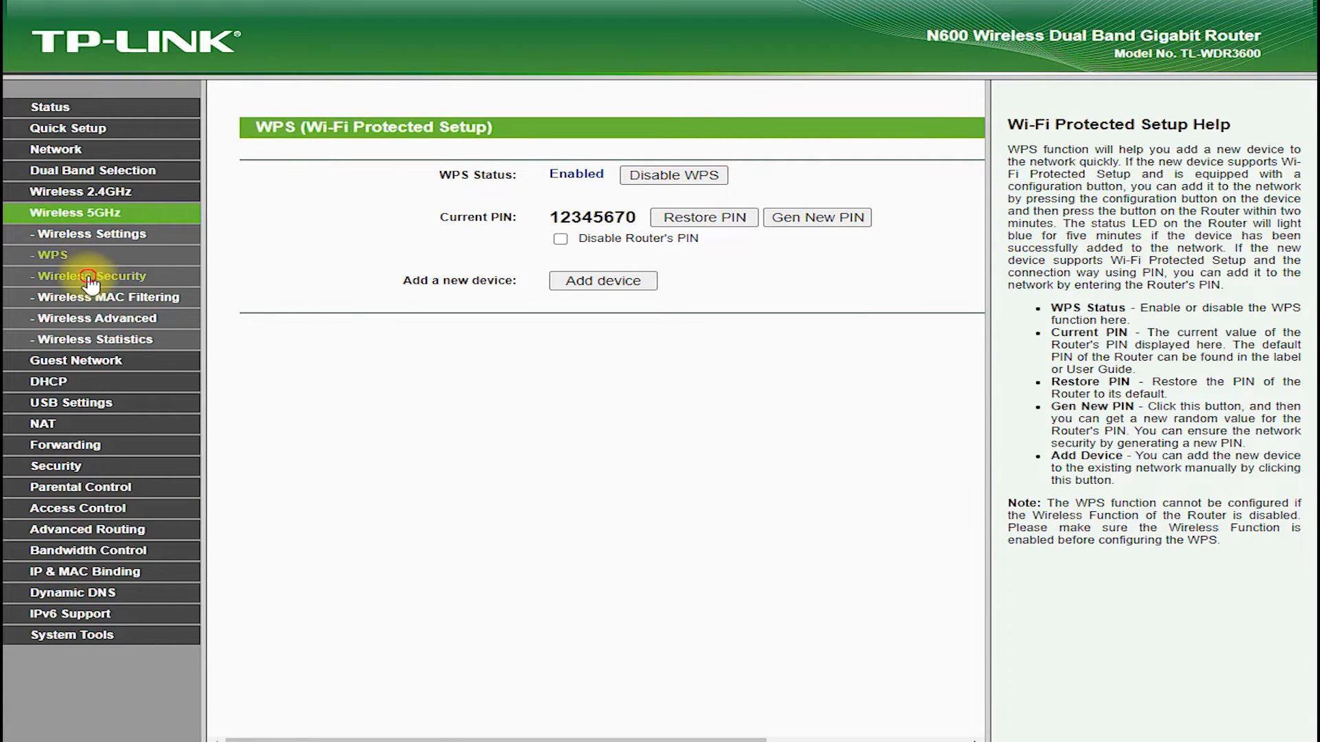
View 5GHz Security, MAC Filtering and Statistics, then the DHCP server settings
click(90, 276)
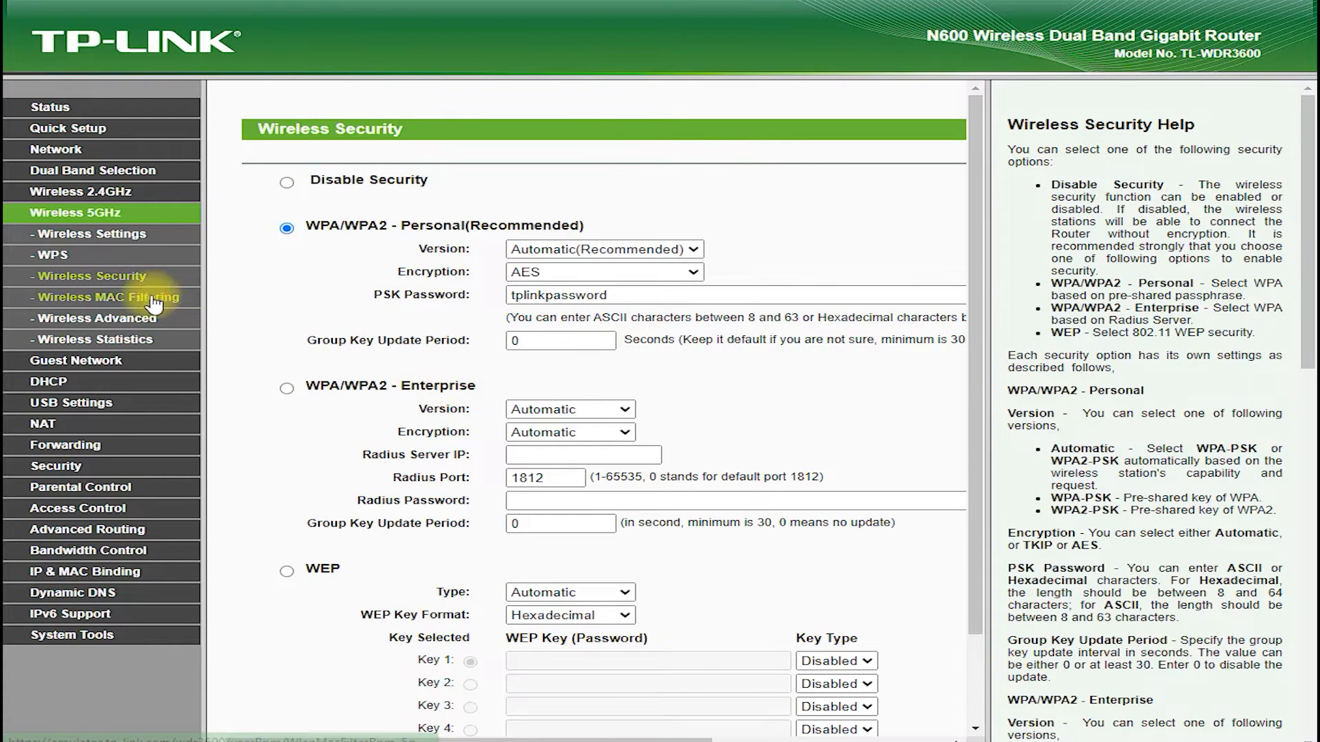
click(107, 297)
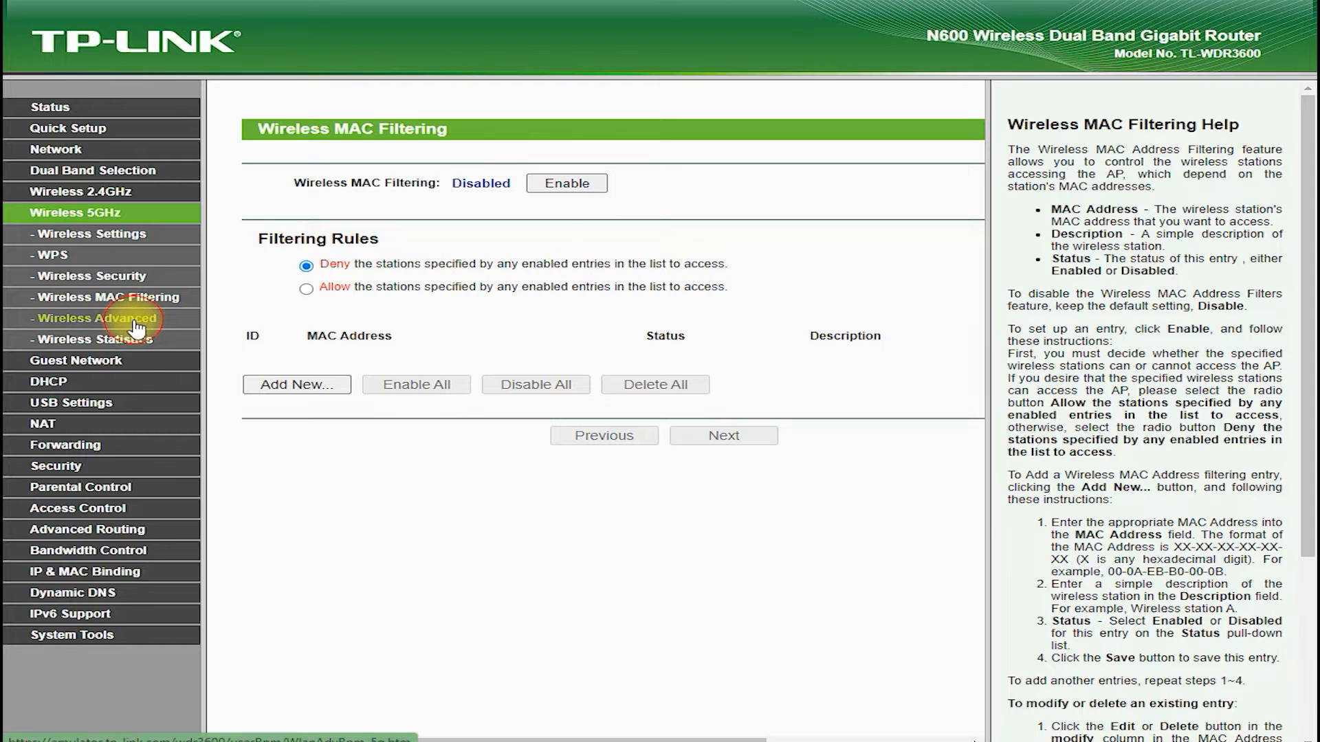
click(81, 340)
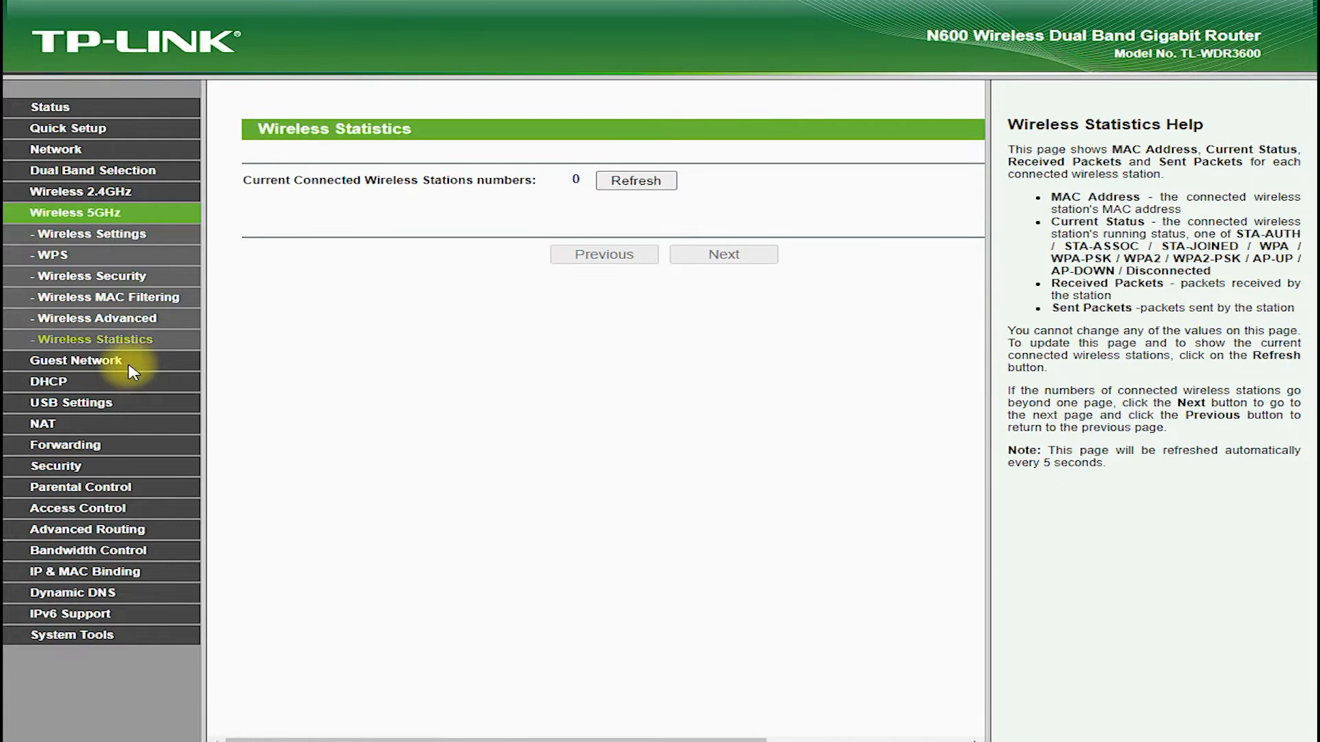
click(75, 360)
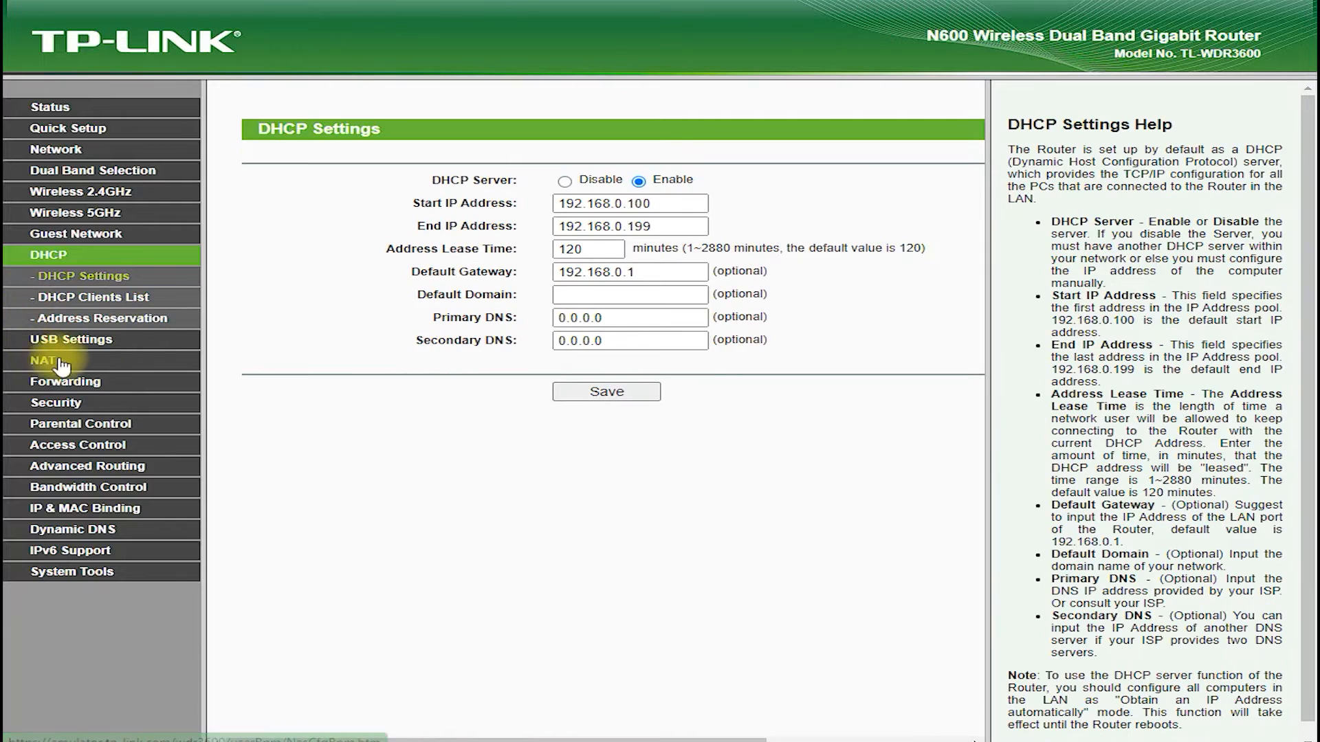
Browse the USB storage settings and media server pages
click(89, 297)
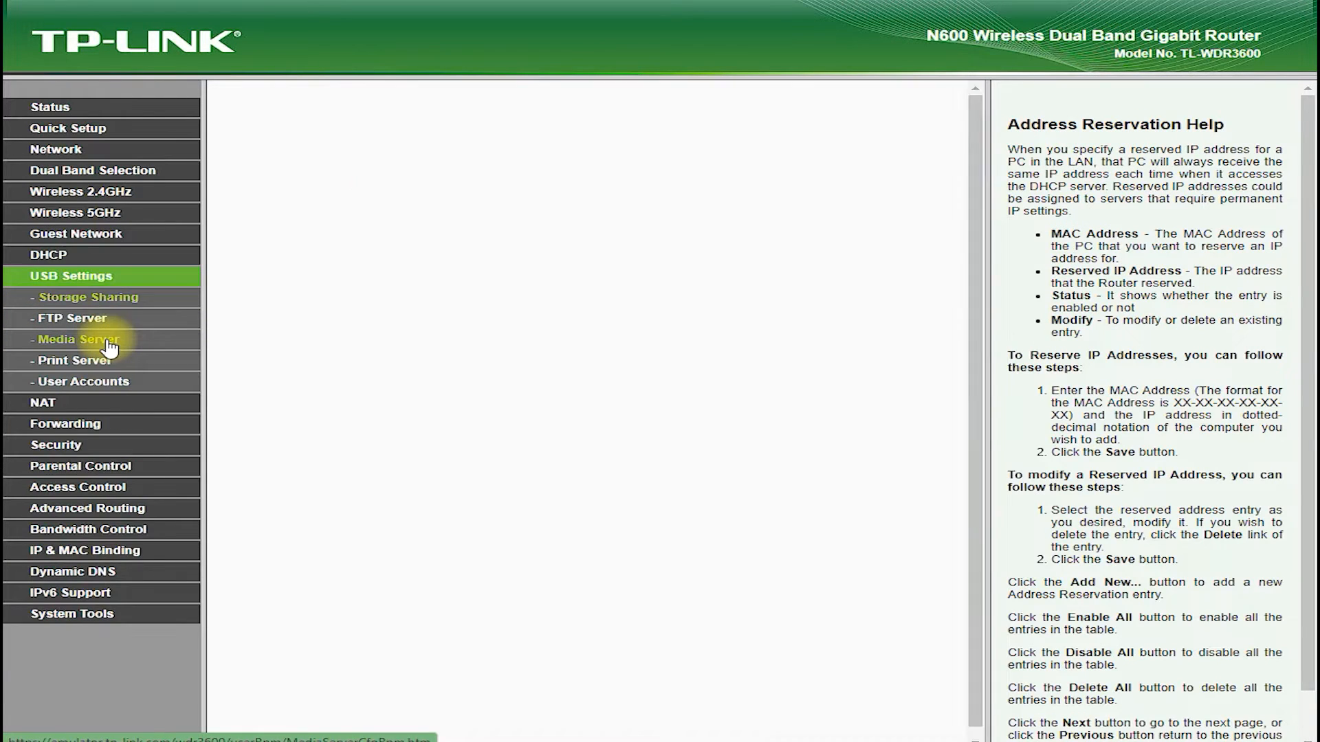
click(90, 297)
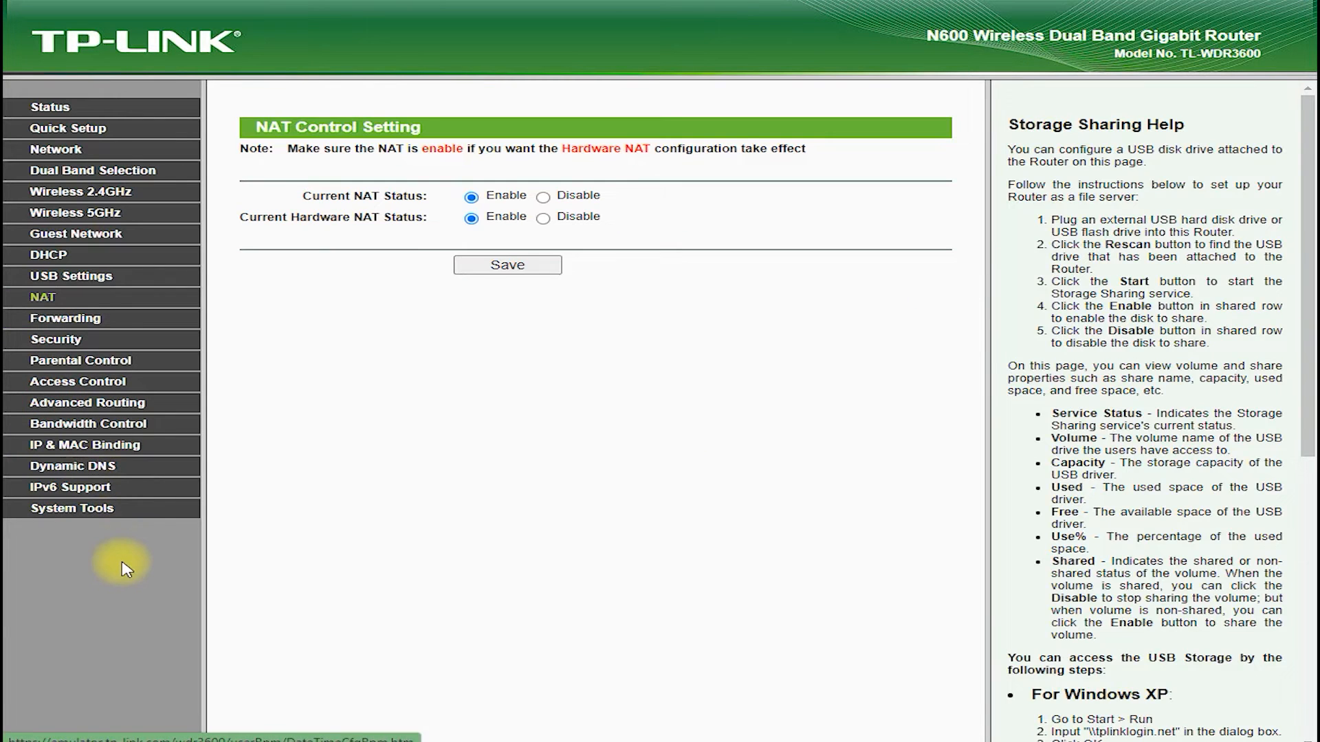
View Virtual Servers and its Add New form, DMZ, then Basic Security
click(66, 319)
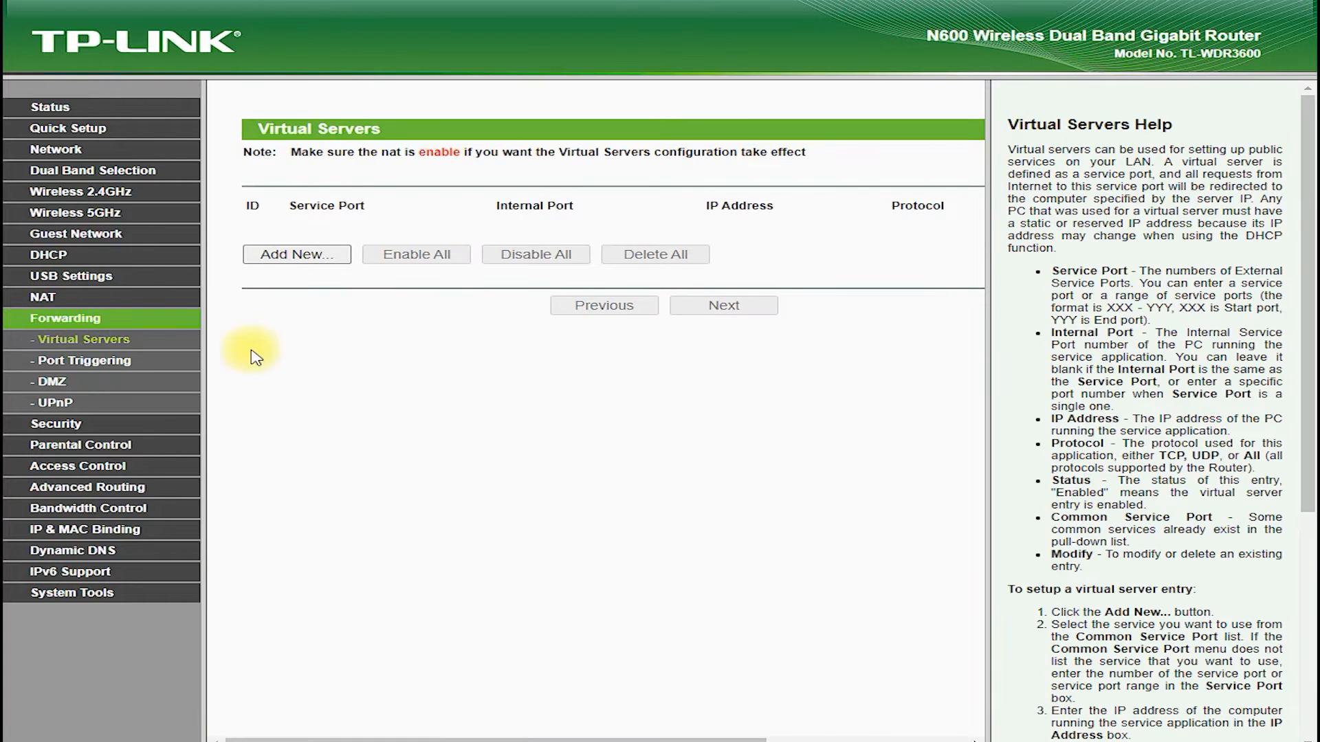
click(296, 254)
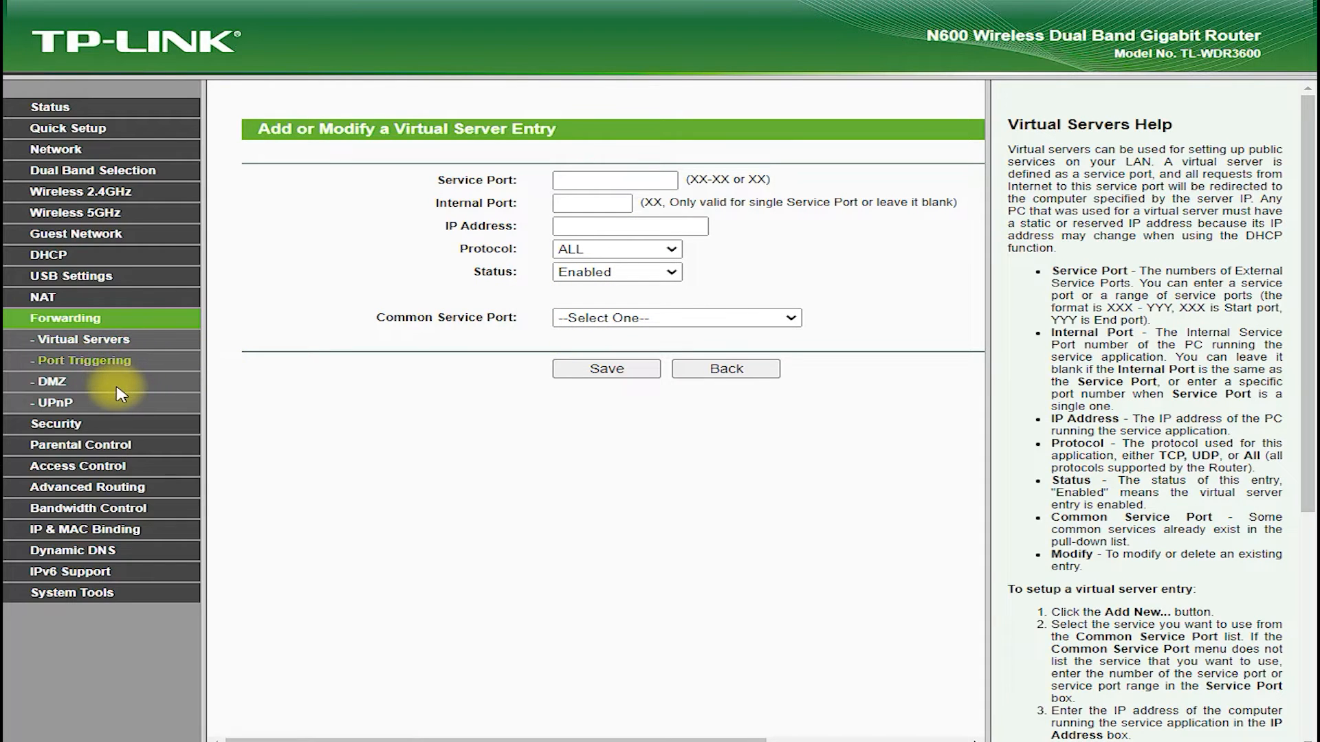
click(50, 382)
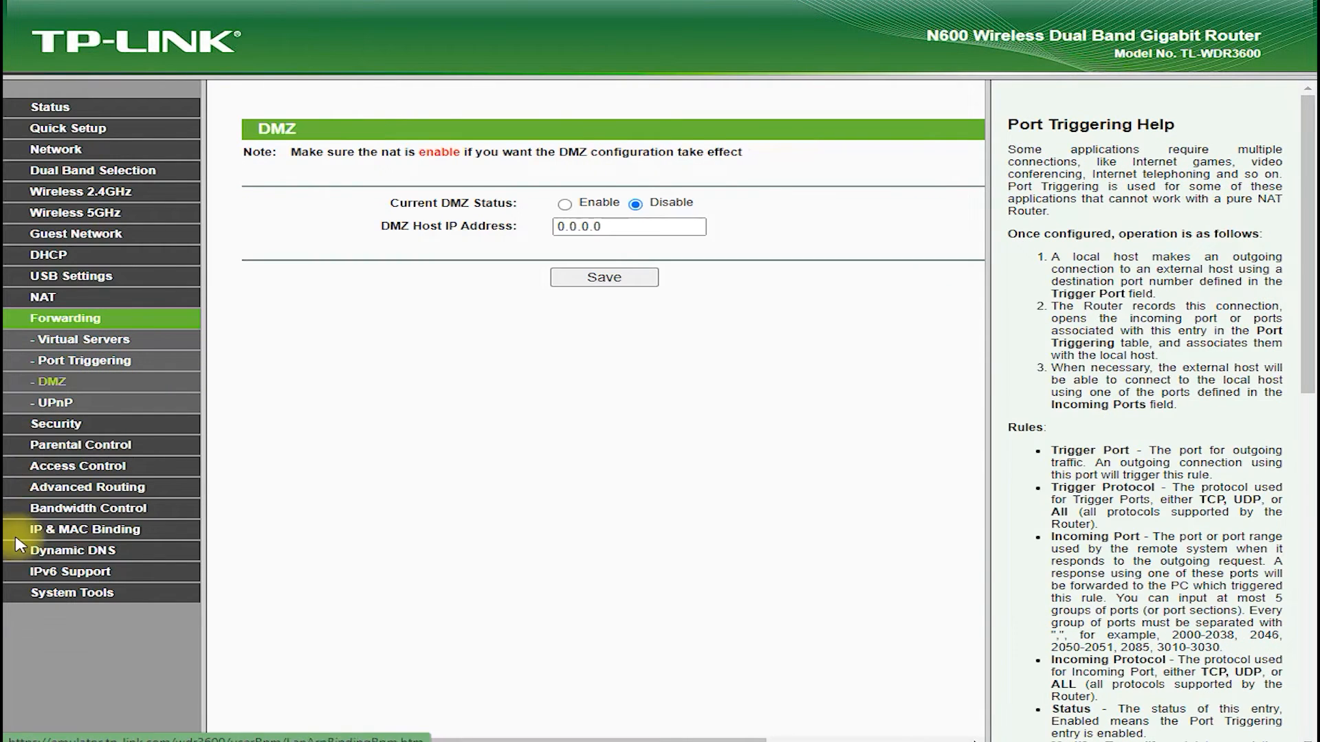
click(53, 403)
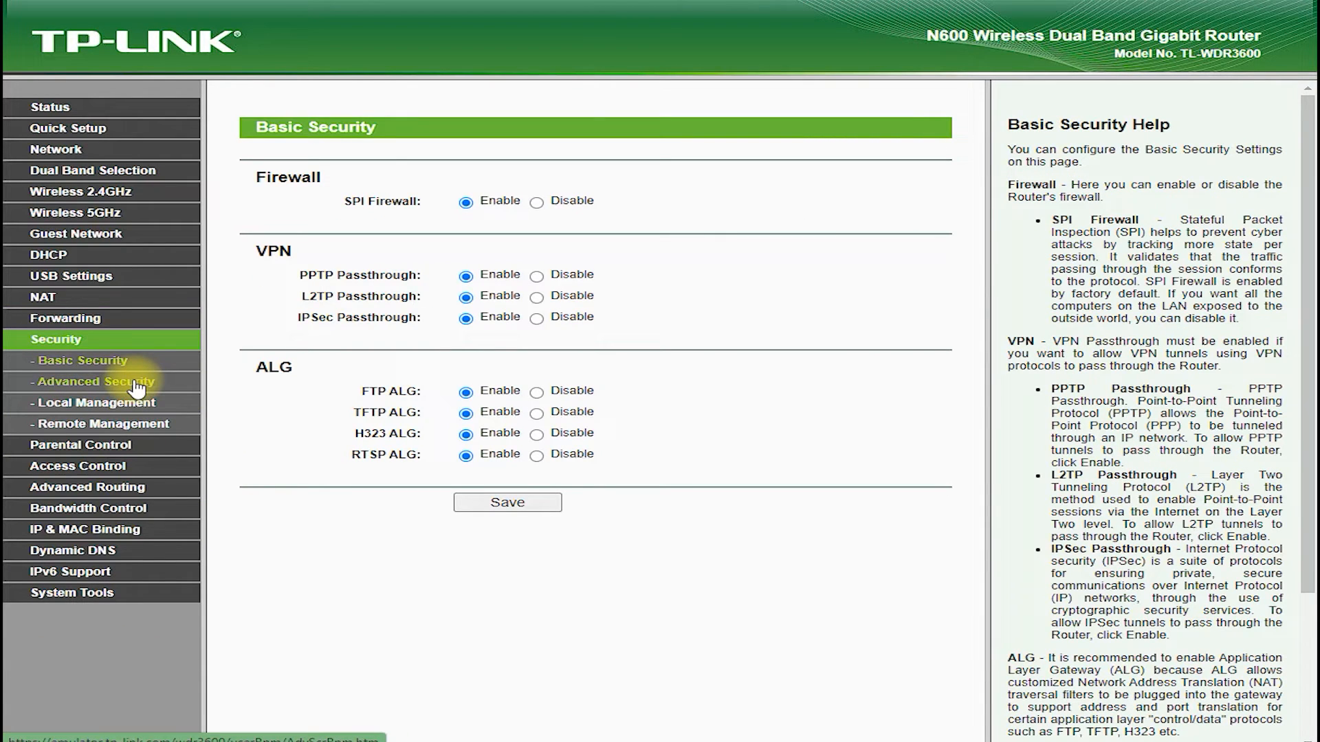
Browse Local Management, Remote Management and Parental Control, then Access Control rules
click(92, 381)
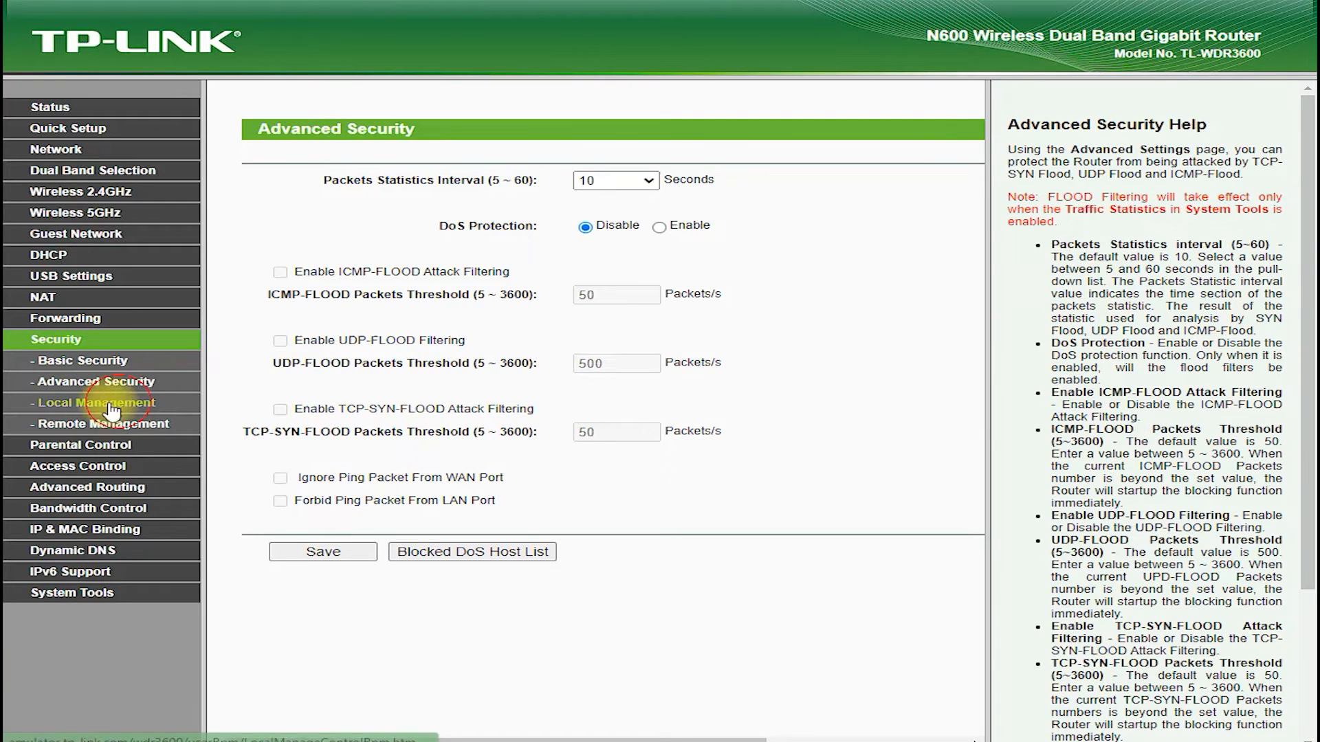
click(86, 403)
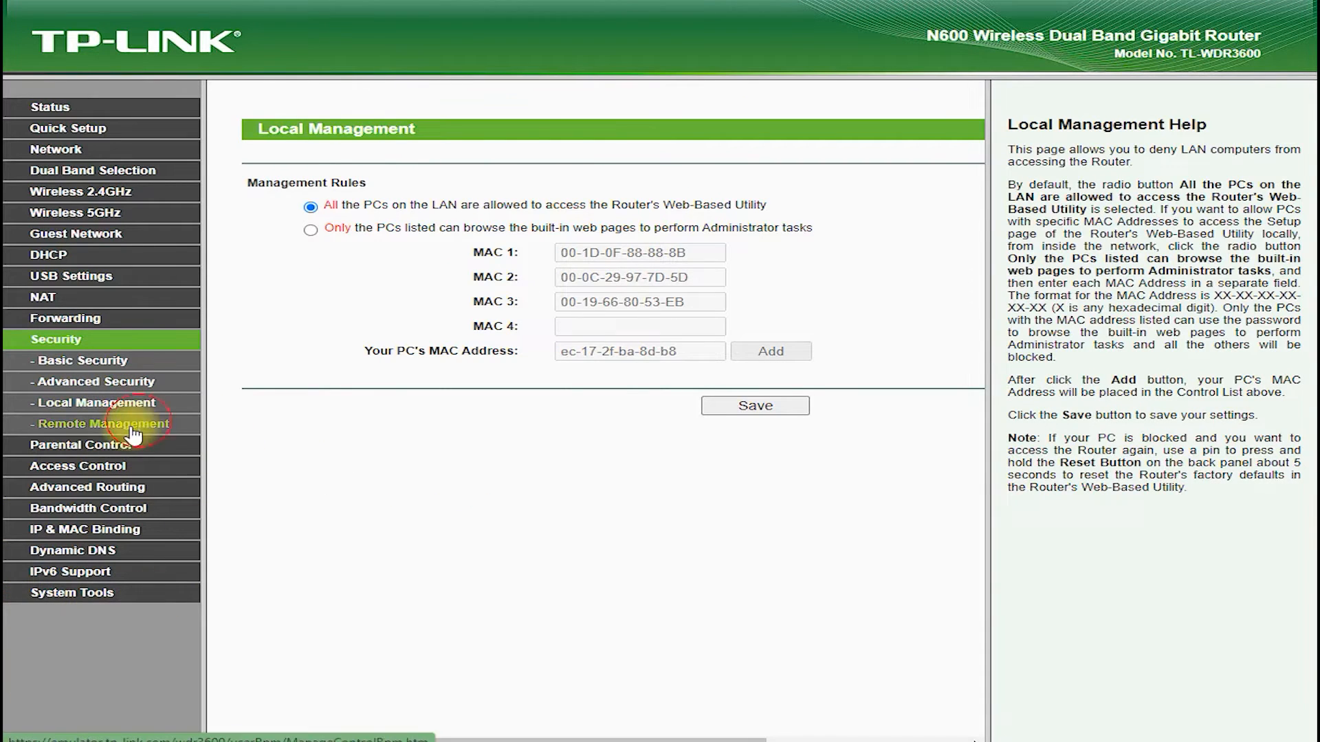
click(89, 425)
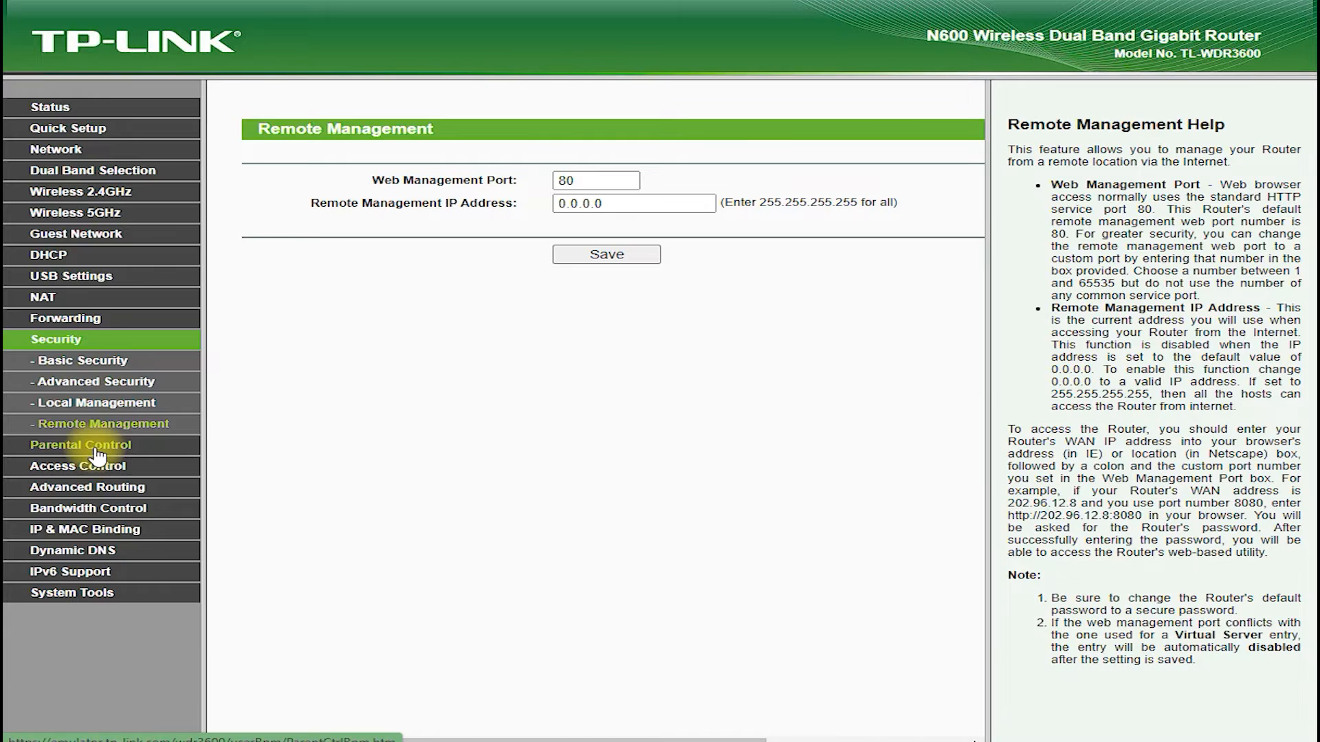
click(82, 445)
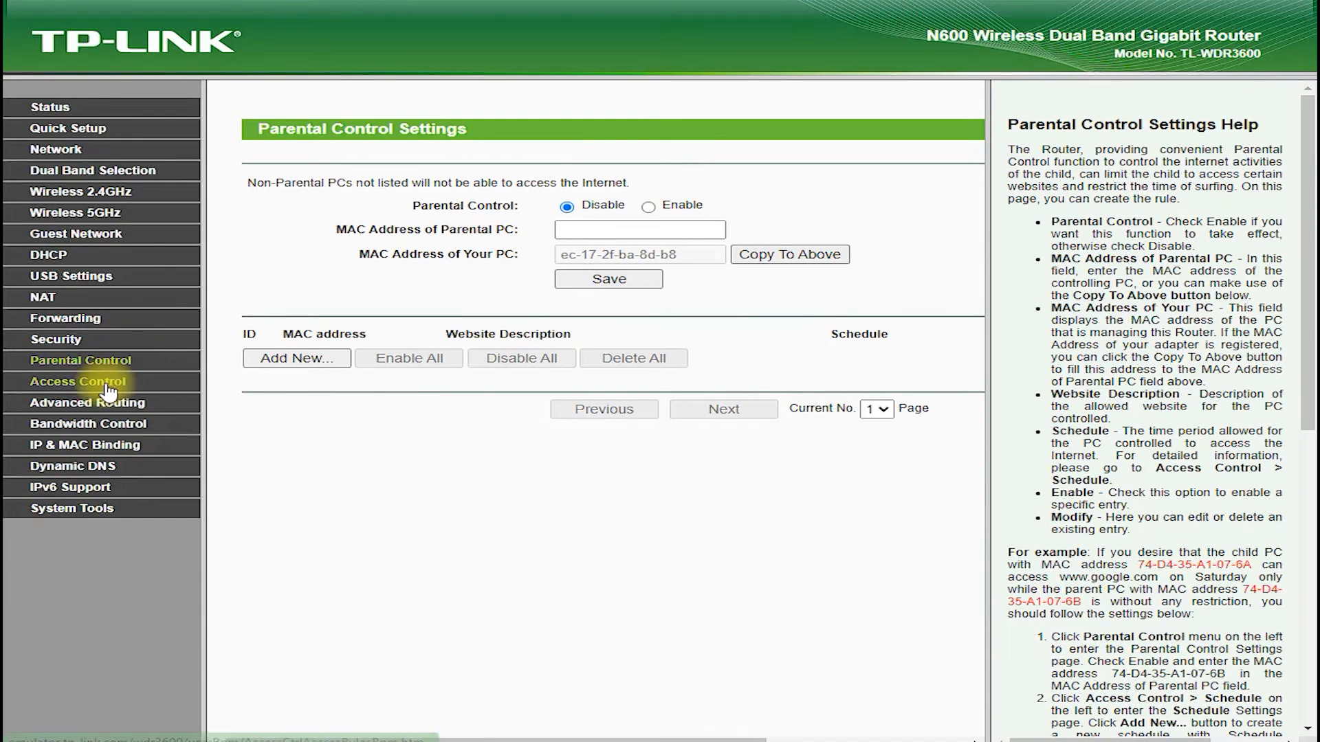
click(75, 381)
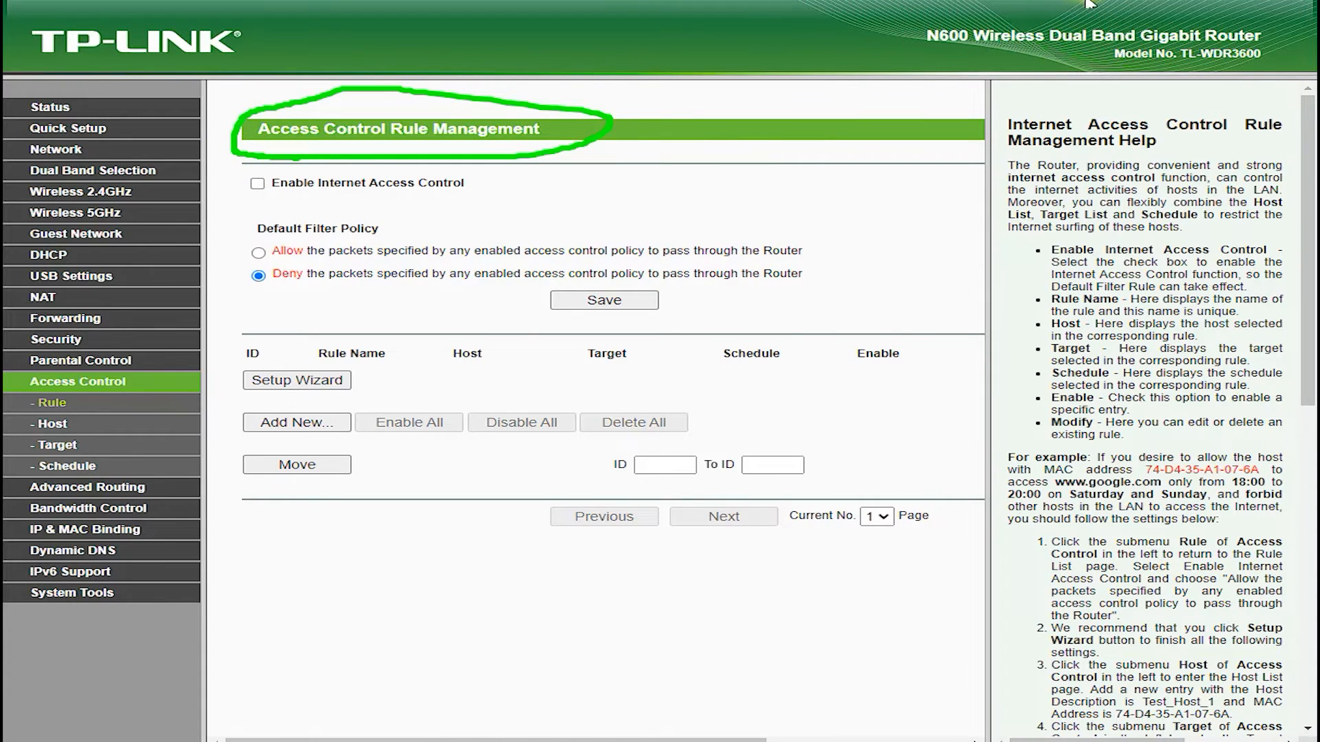
View Access Control Host and Target, Static Routing, Bandwidth Control, ARP List, then DDNS
click(49, 424)
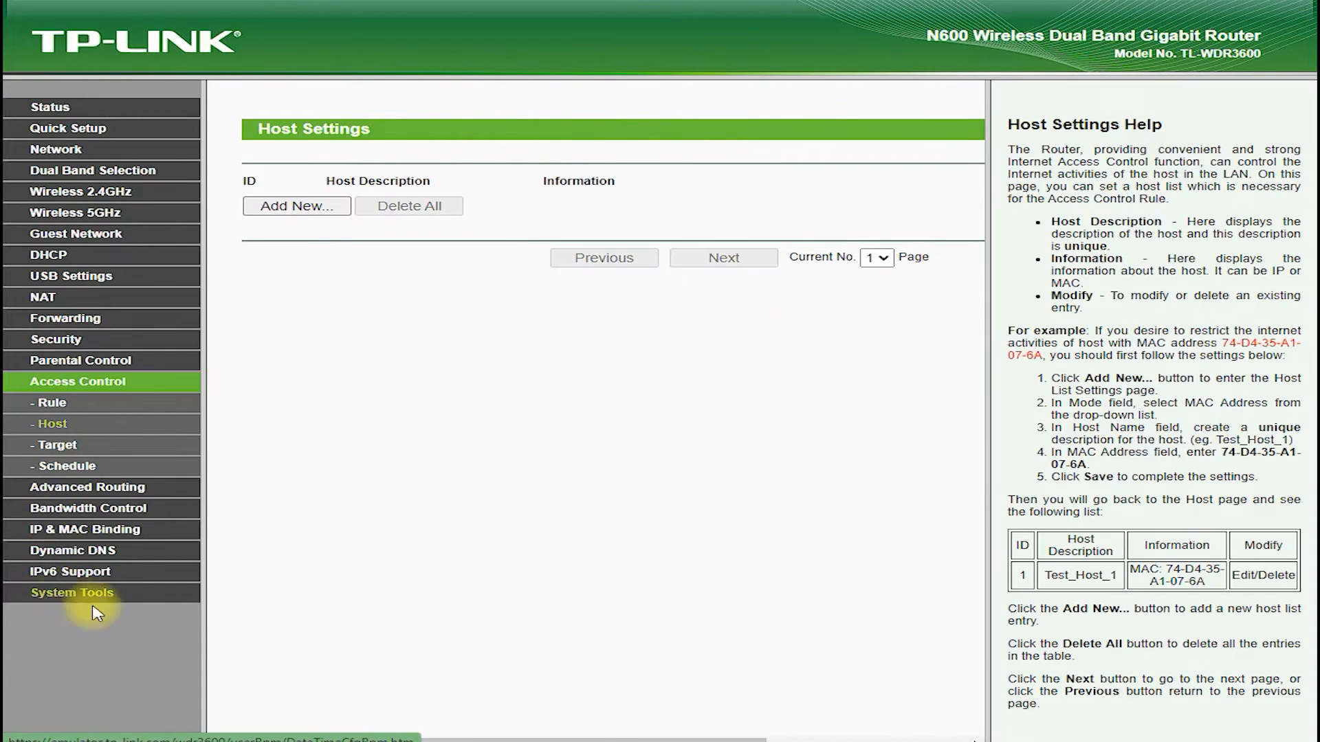
click(58, 445)
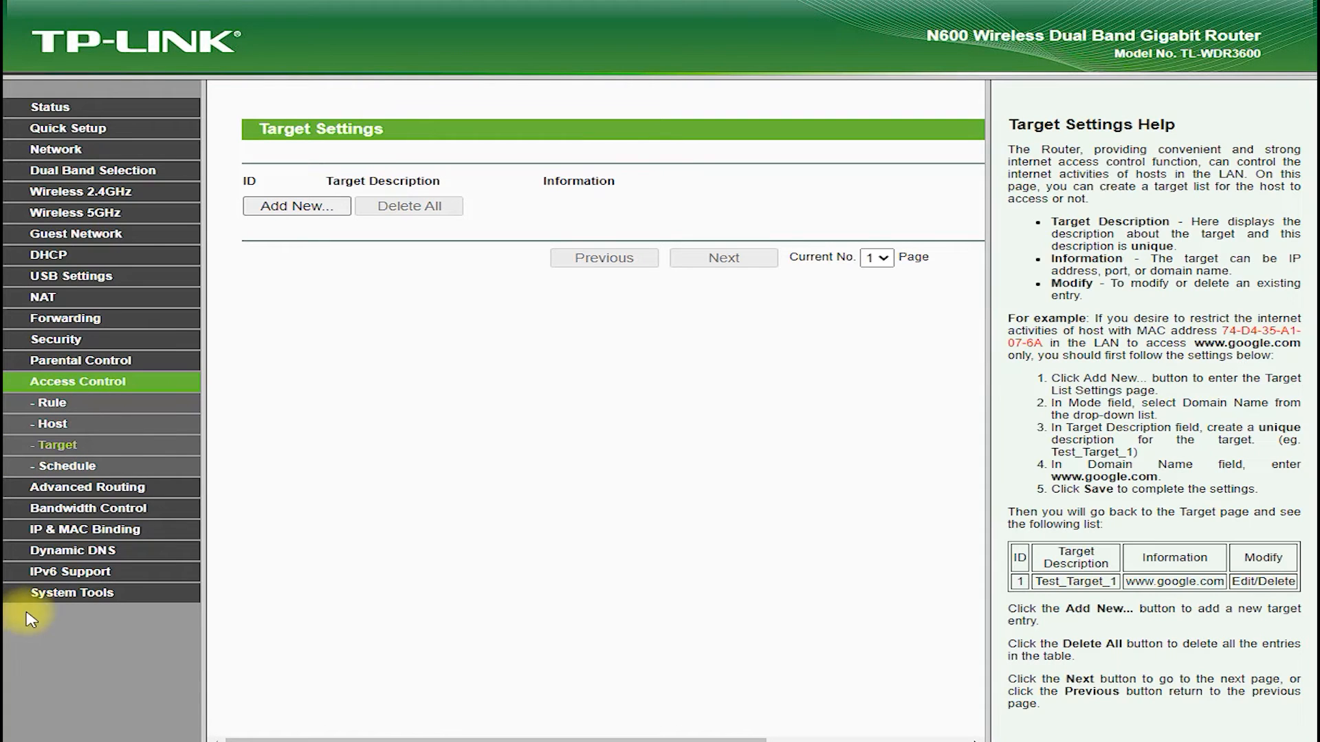
click(67, 465)
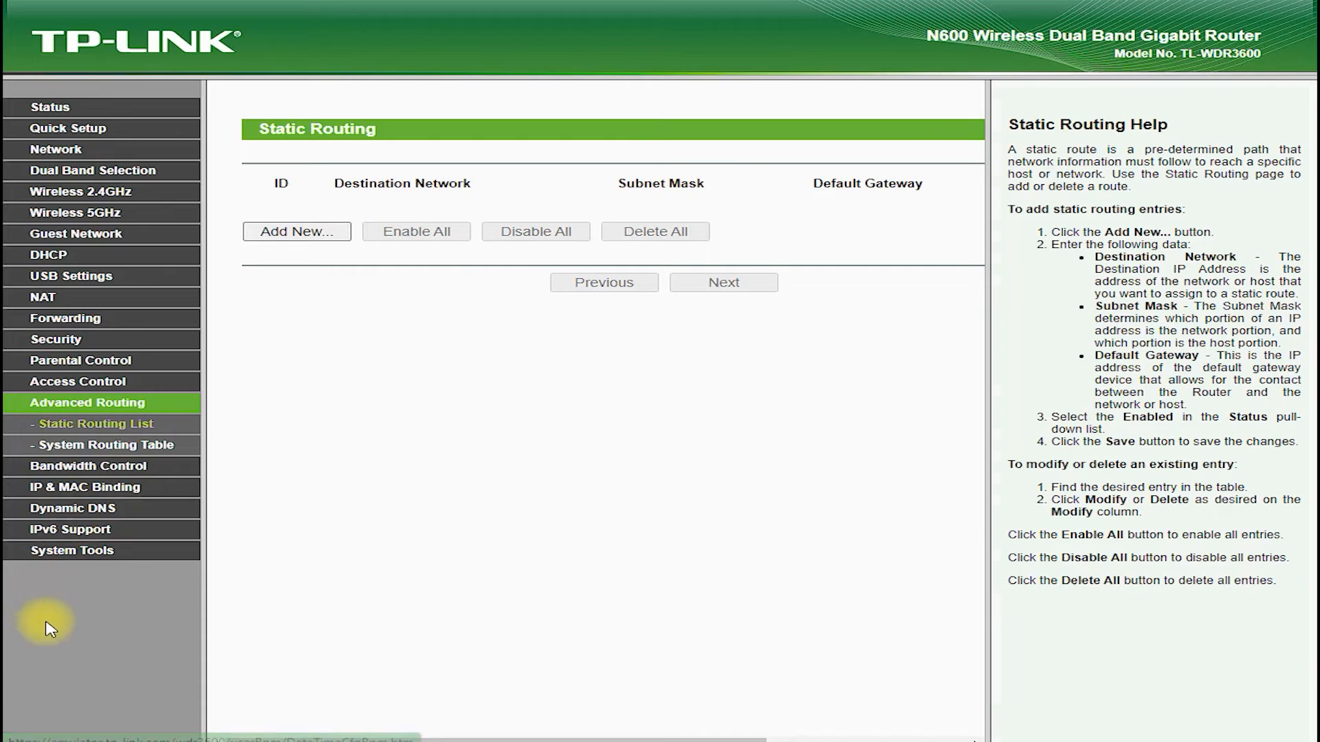
click(101, 445)
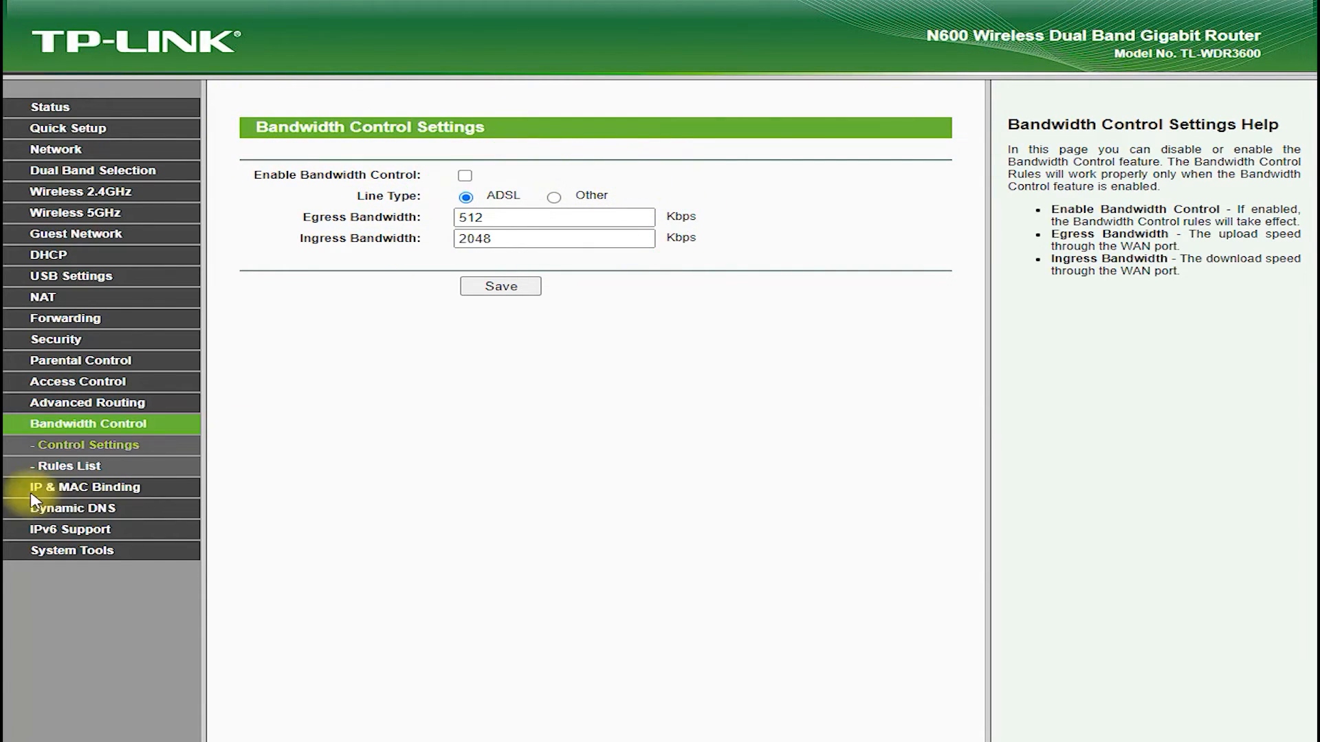
click(79, 487)
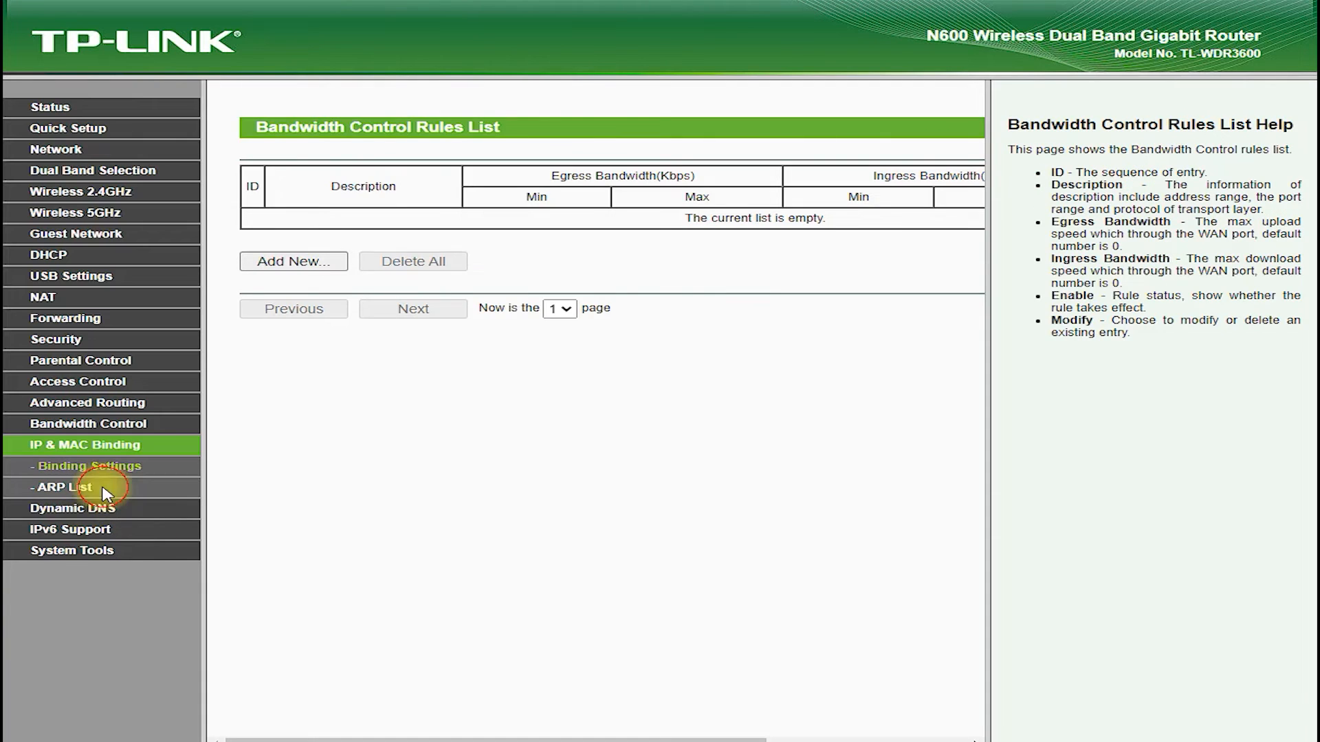
click(61, 487)
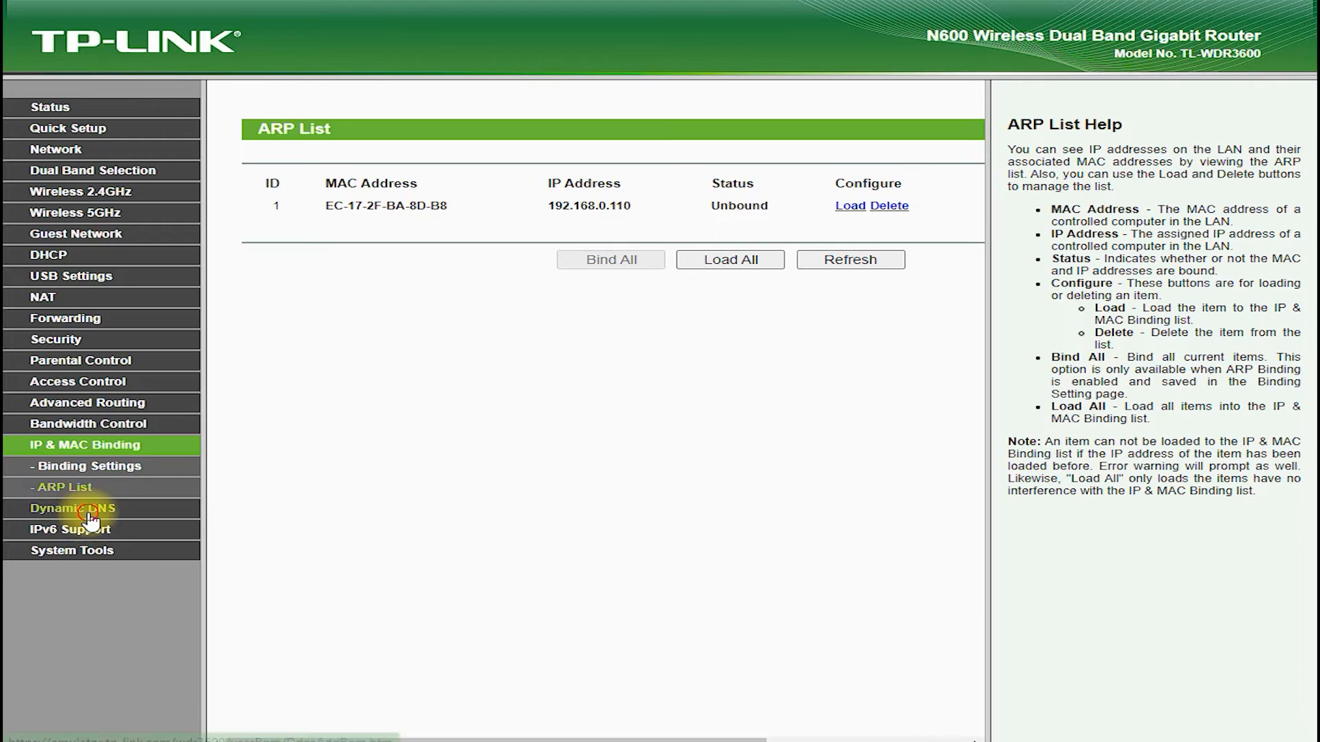
click(72, 508)
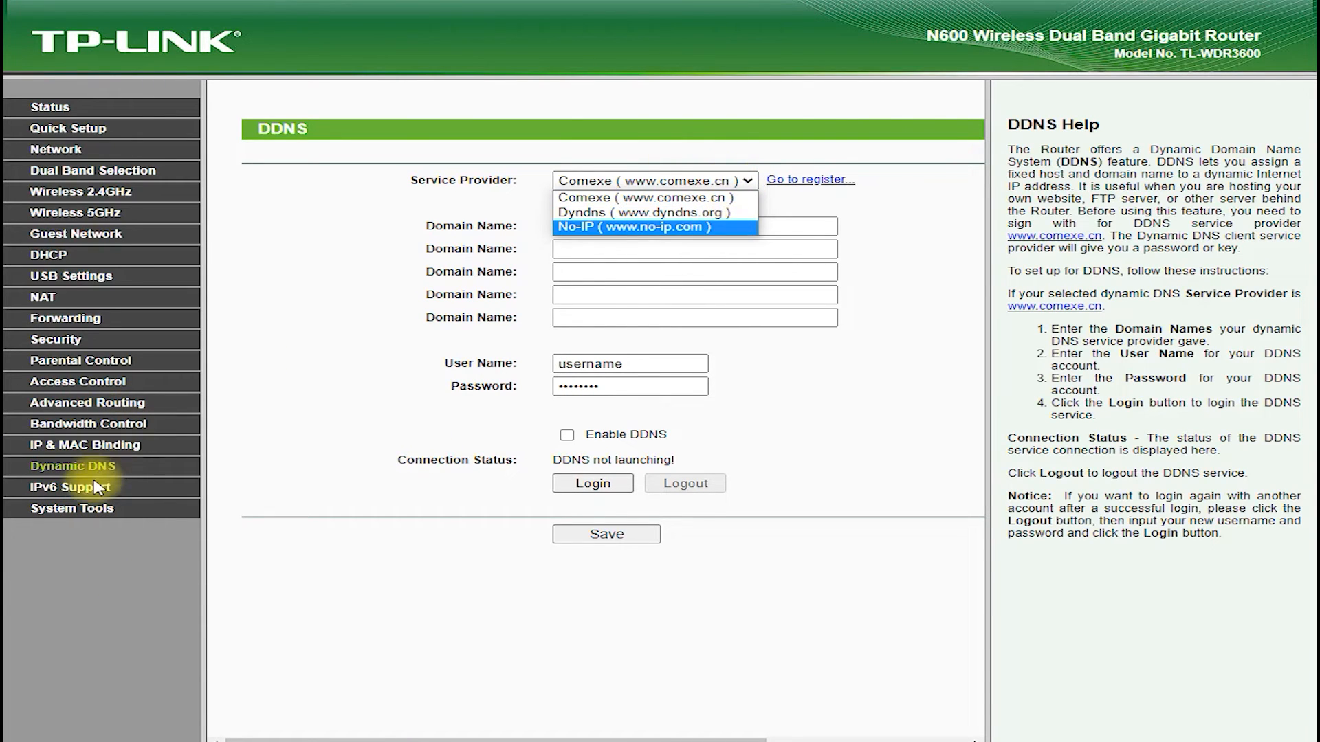
Select PPPoEv6 in IPv6 Setup, then view the System Tools Time Settings page
click(76, 487)
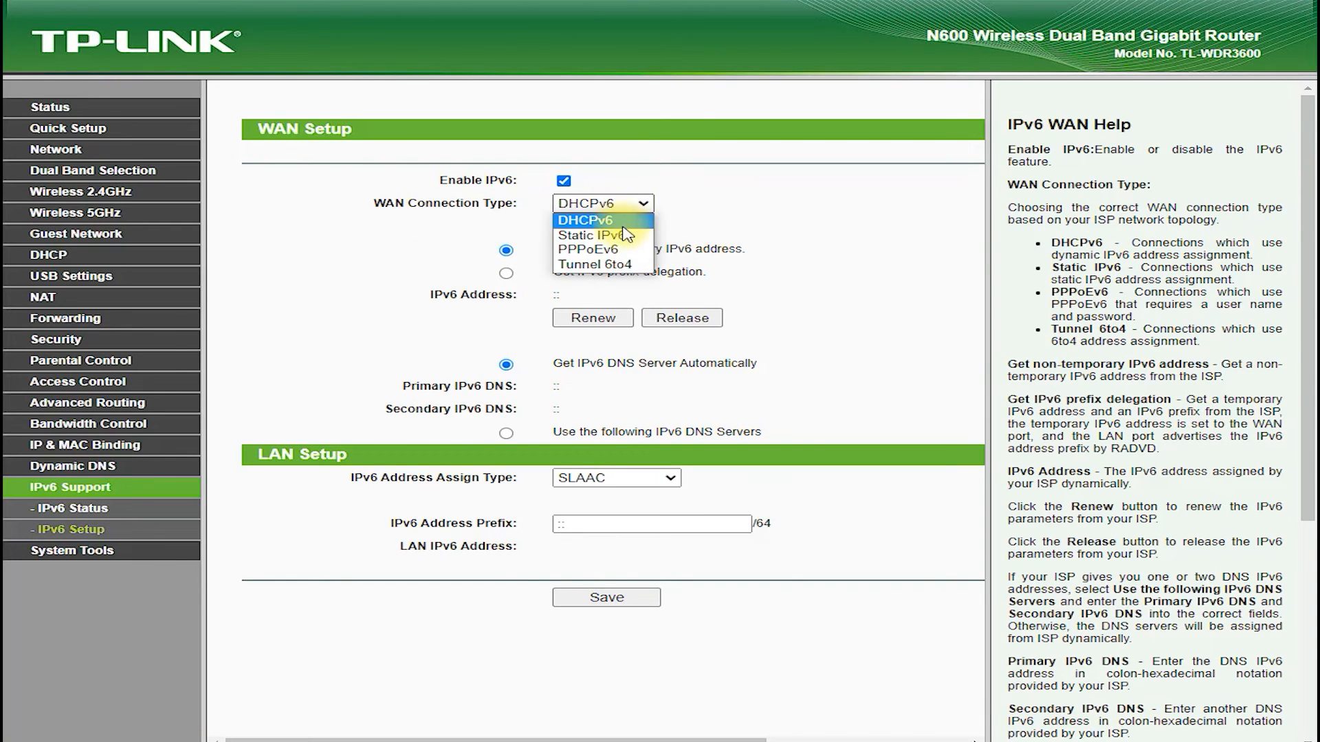
click(589, 248)
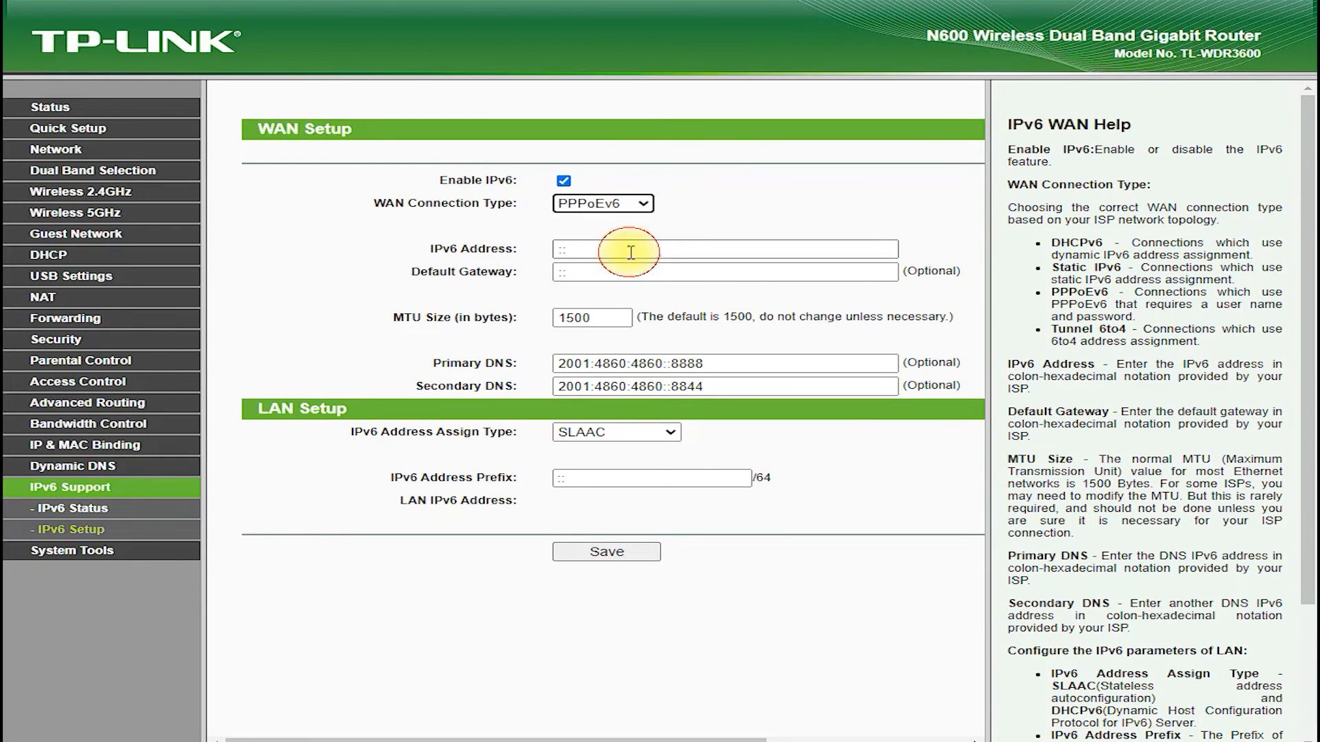
click(603, 204)
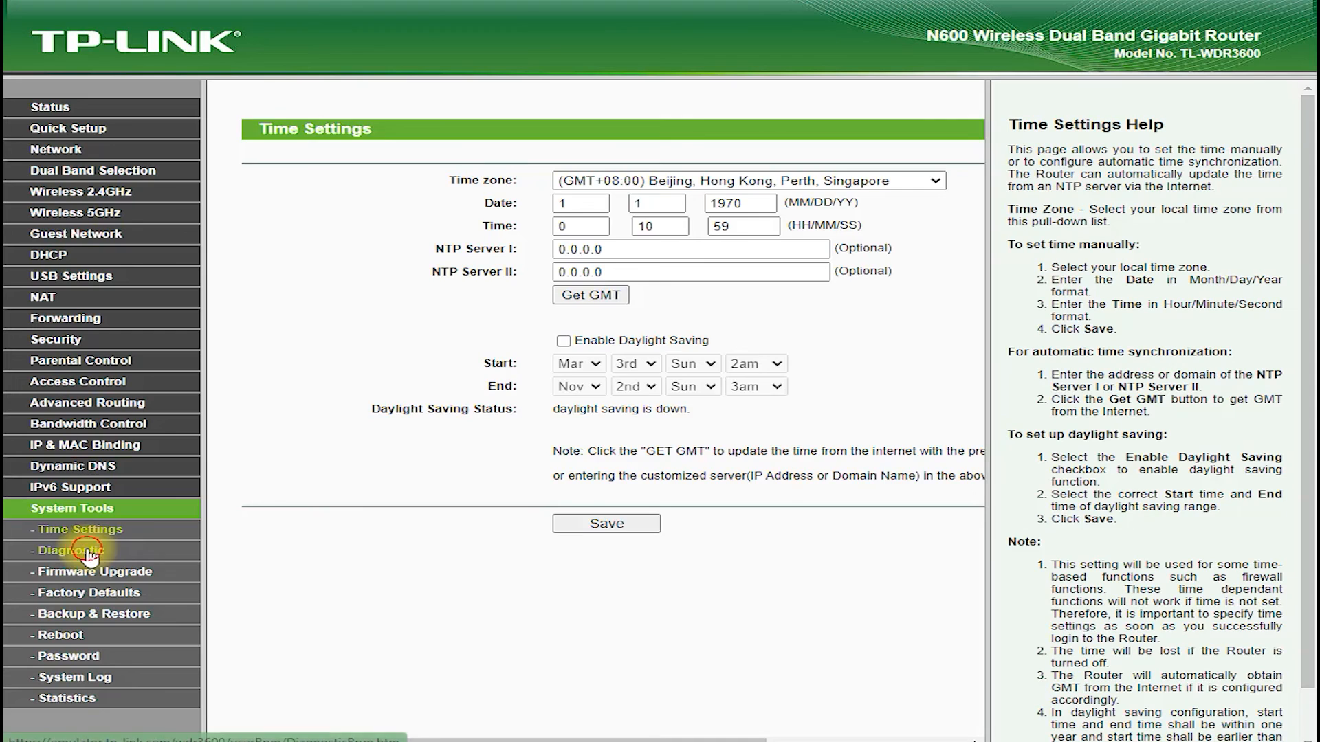
Browse System Tools pages: Firmware Upgrade, Factory Defaults, Backup & Restore, Password, then System Log
click(90, 572)
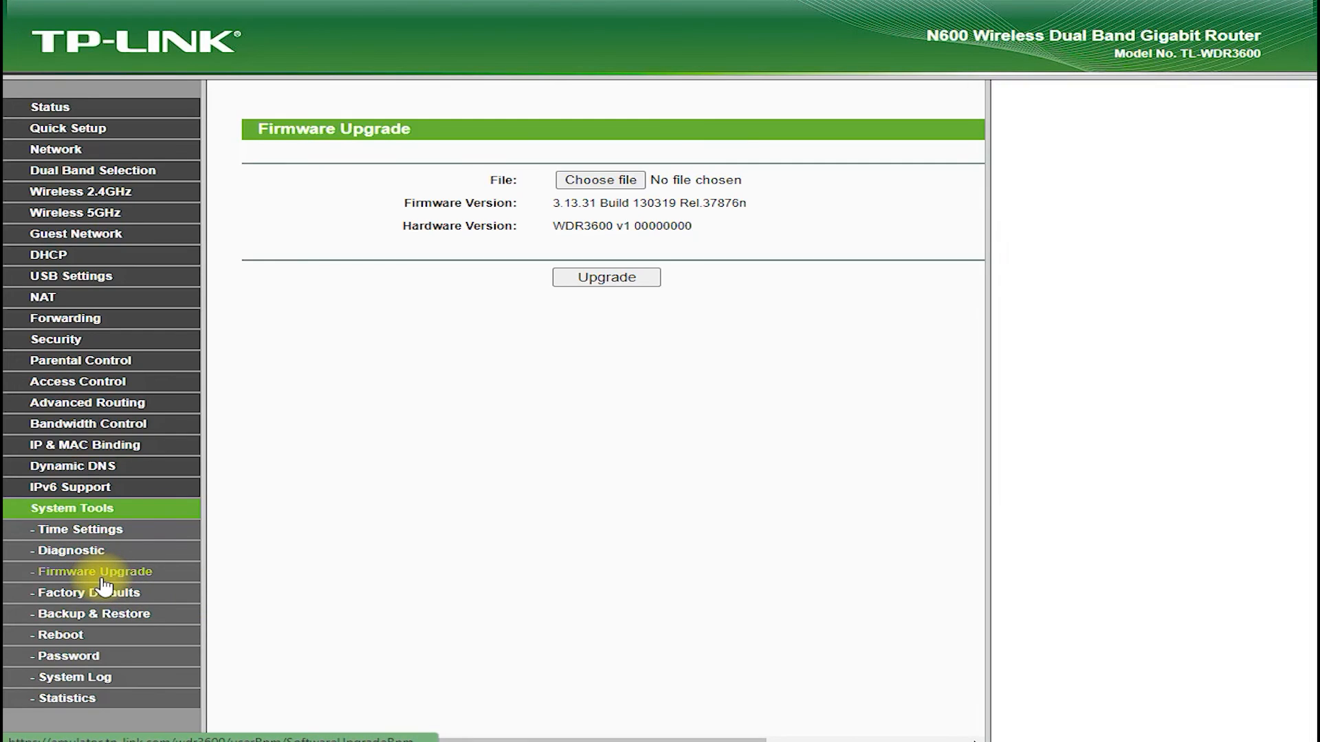
click(84, 594)
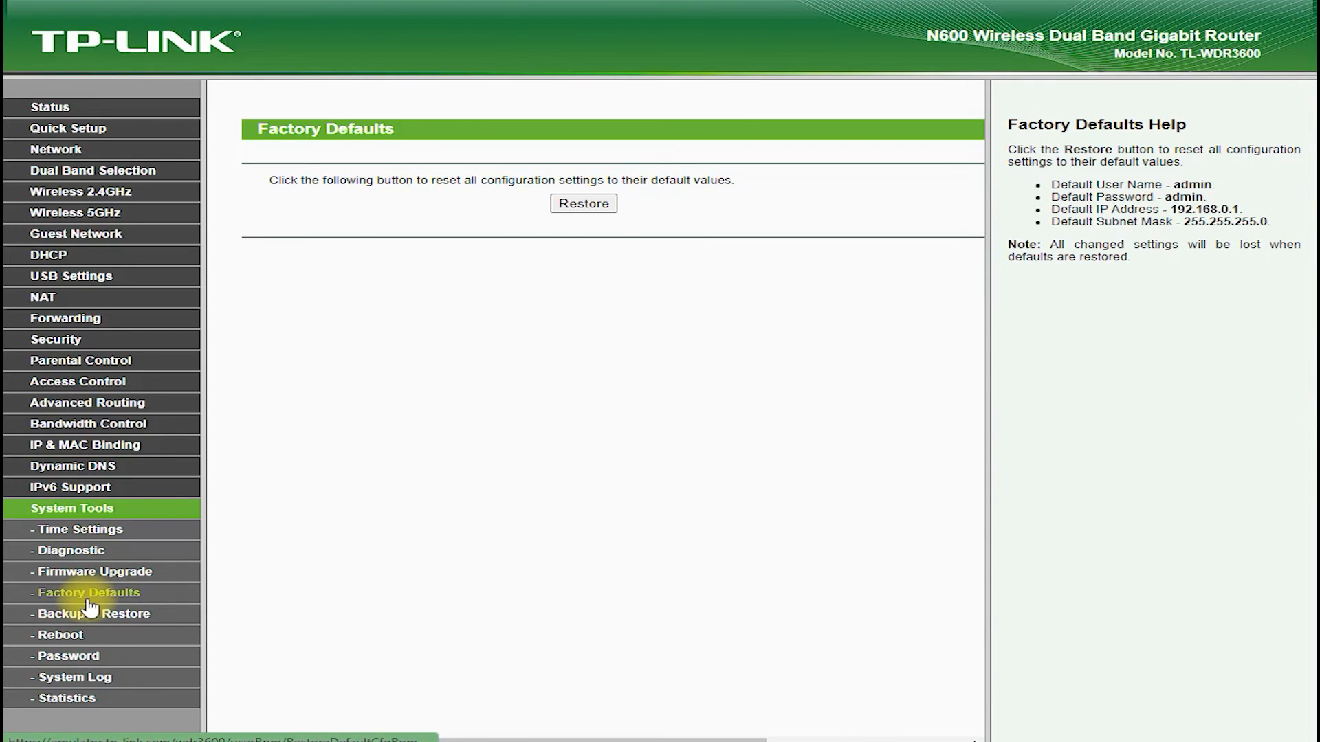
click(88, 614)
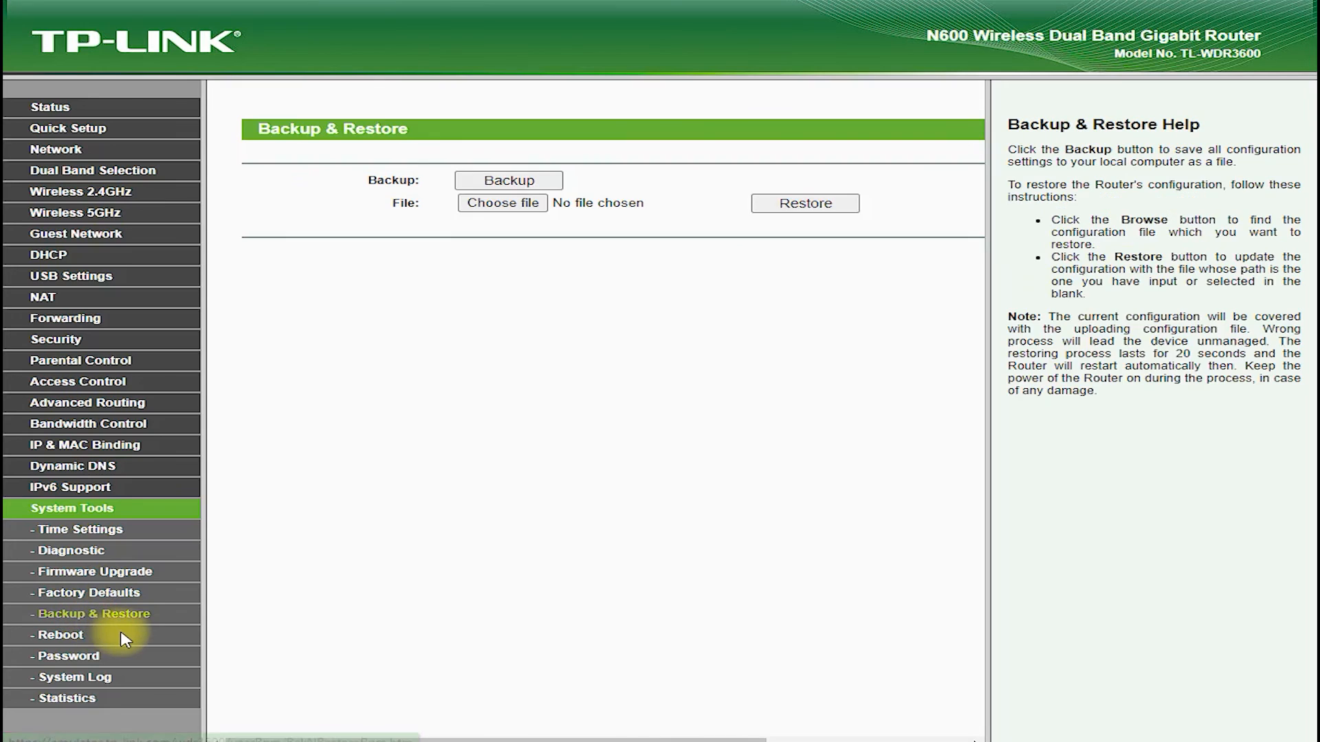
mouse_move(66, 643)
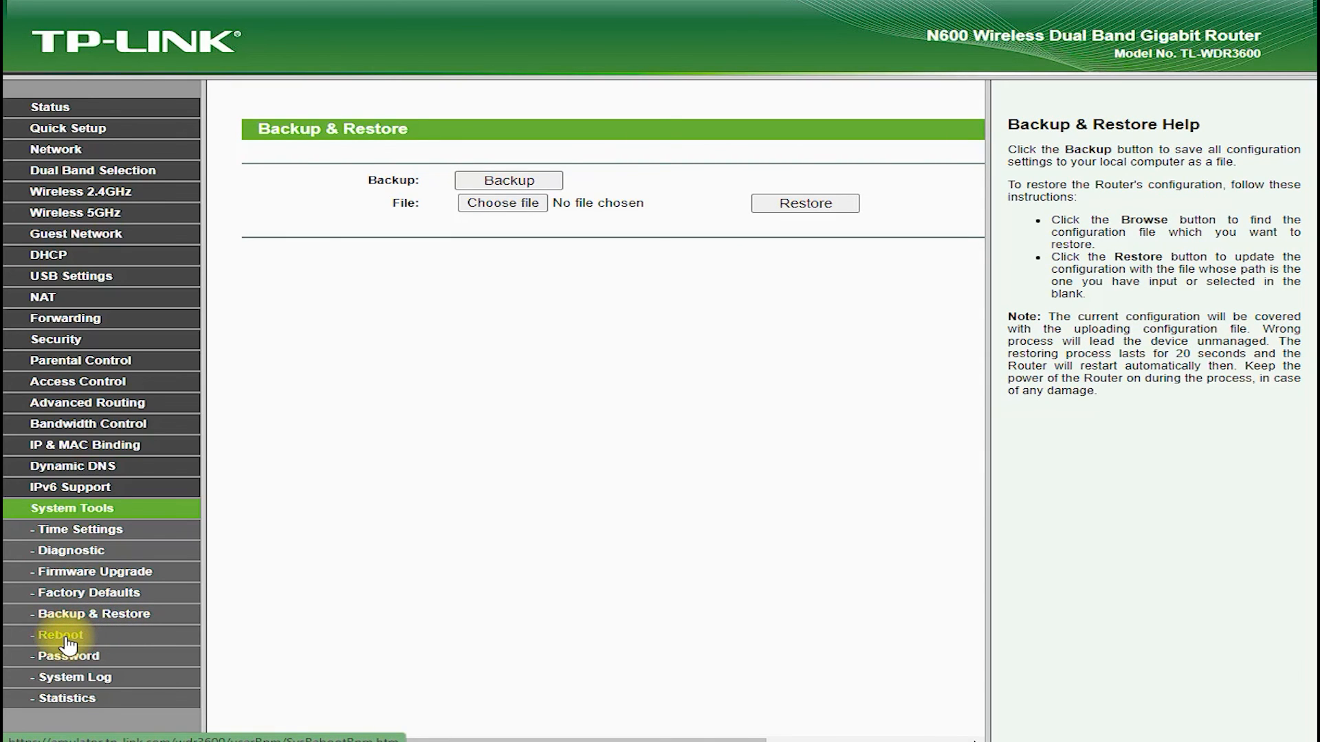
click(50, 635)
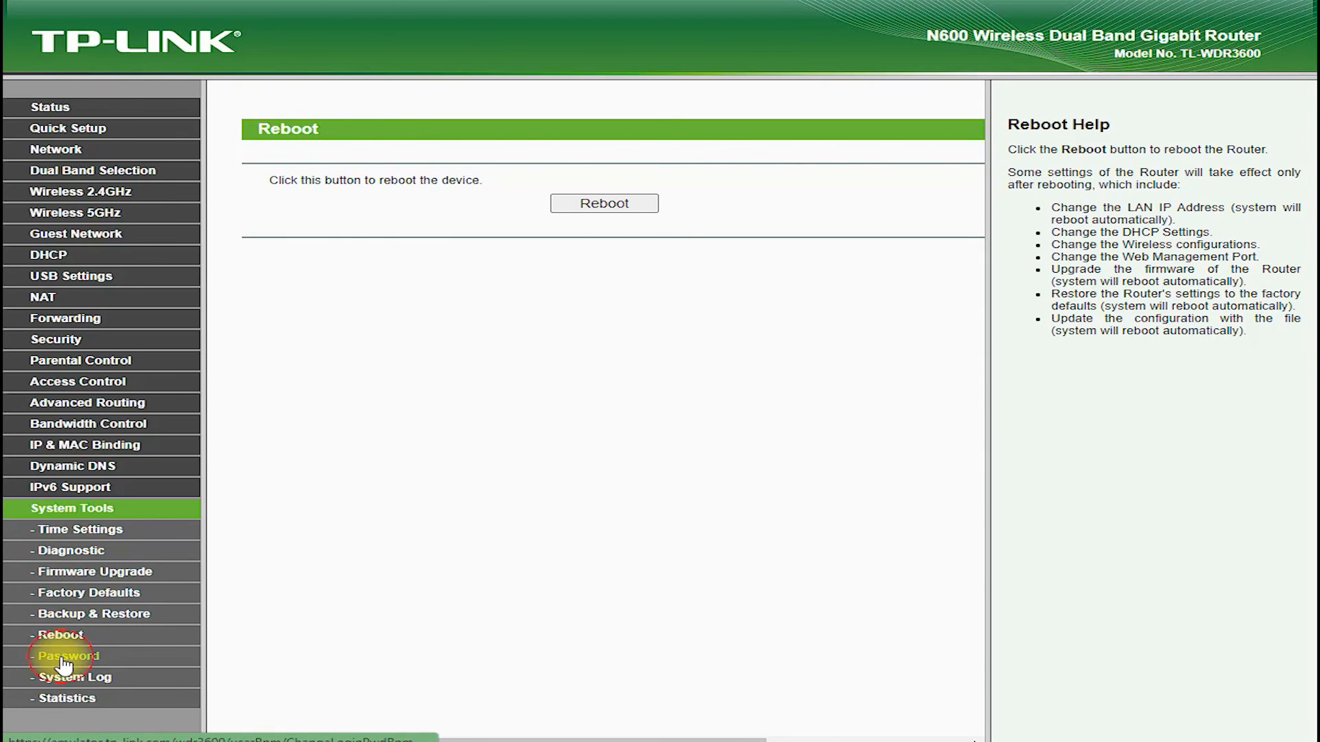
click(66, 677)
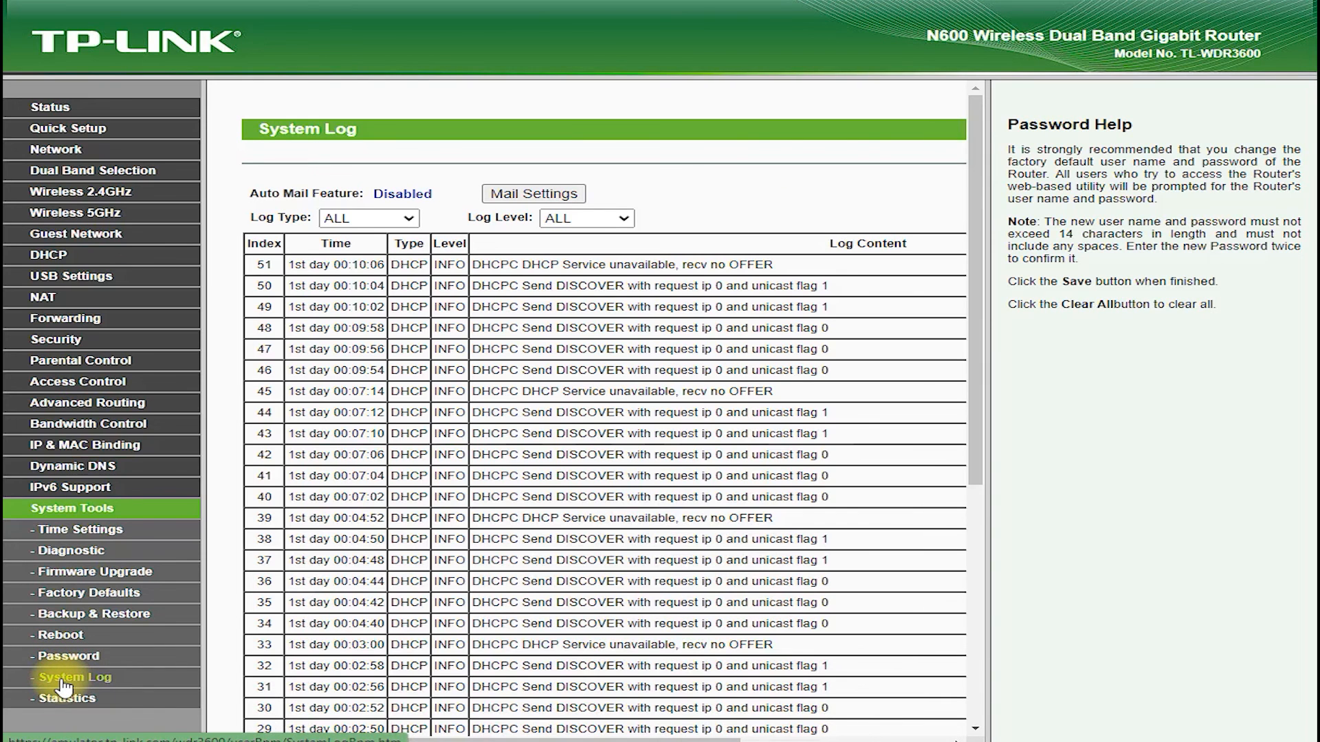